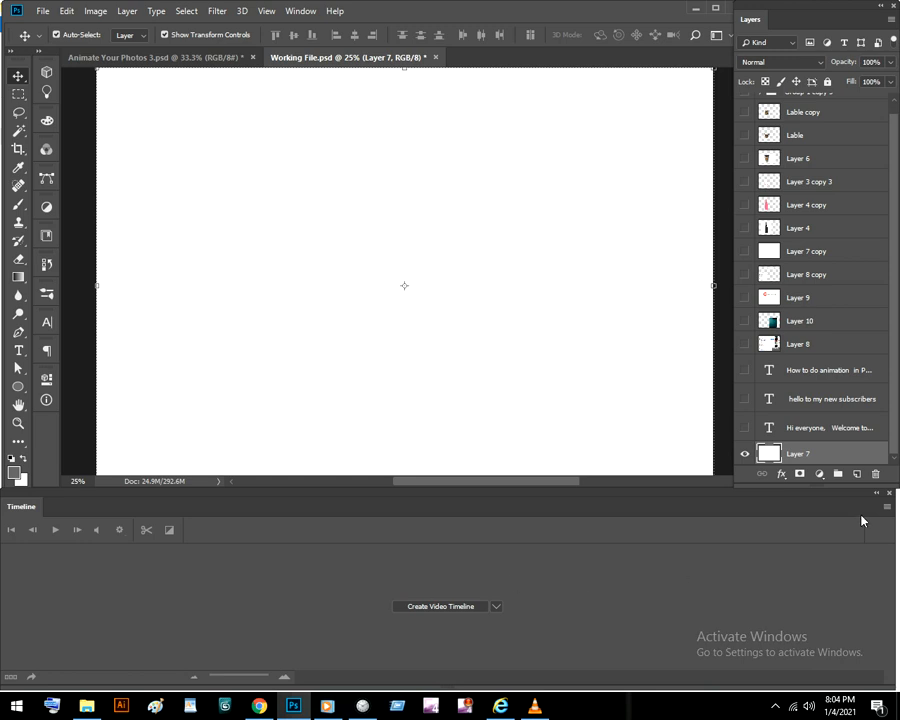
- Check each title text layer (Hi everyone, hello to subscribers, How to do animation) and leave them hidden
left_click(745, 427)
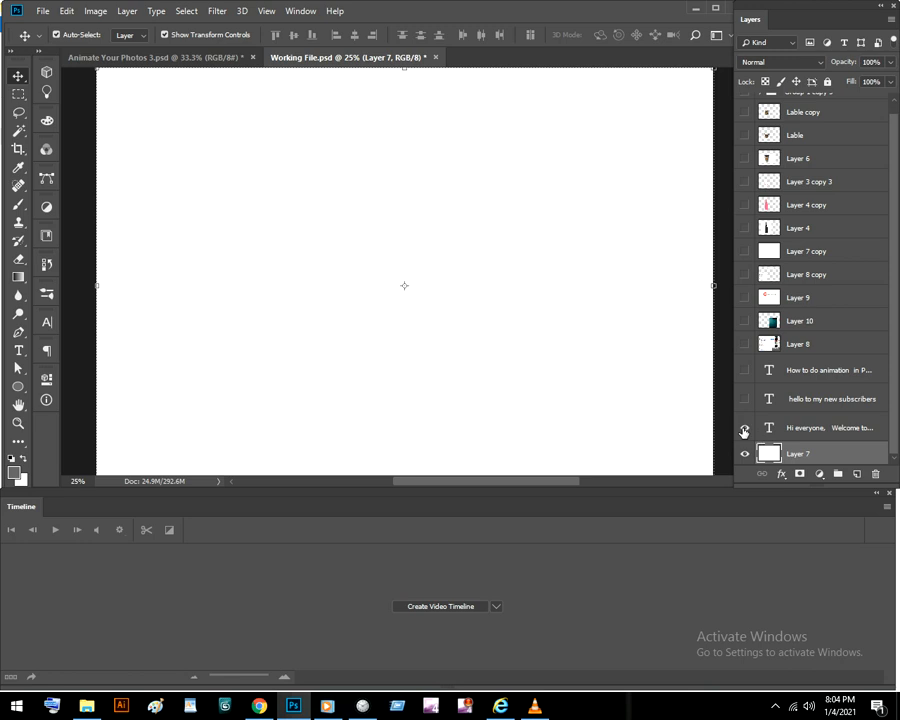
left_click(746, 427)
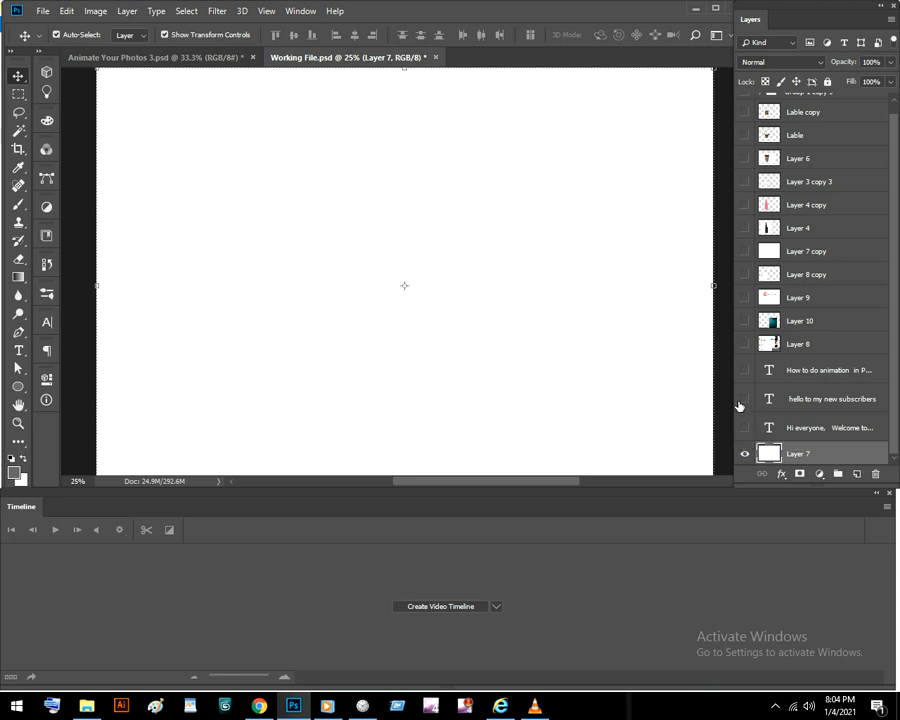
left_click(739, 398)
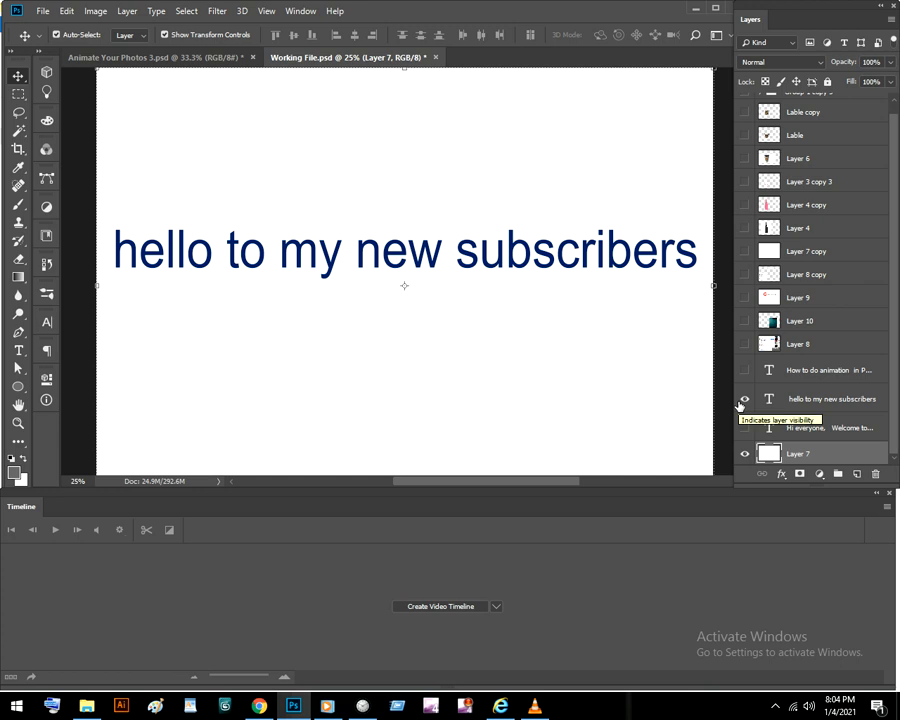
left_click(743, 398)
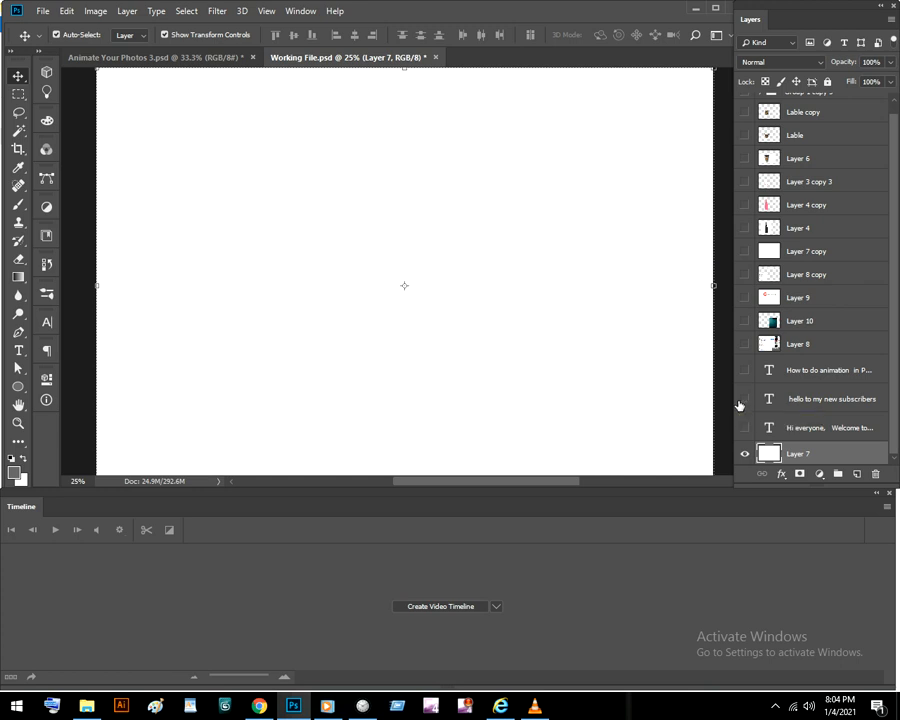
mouse_move(743, 375)
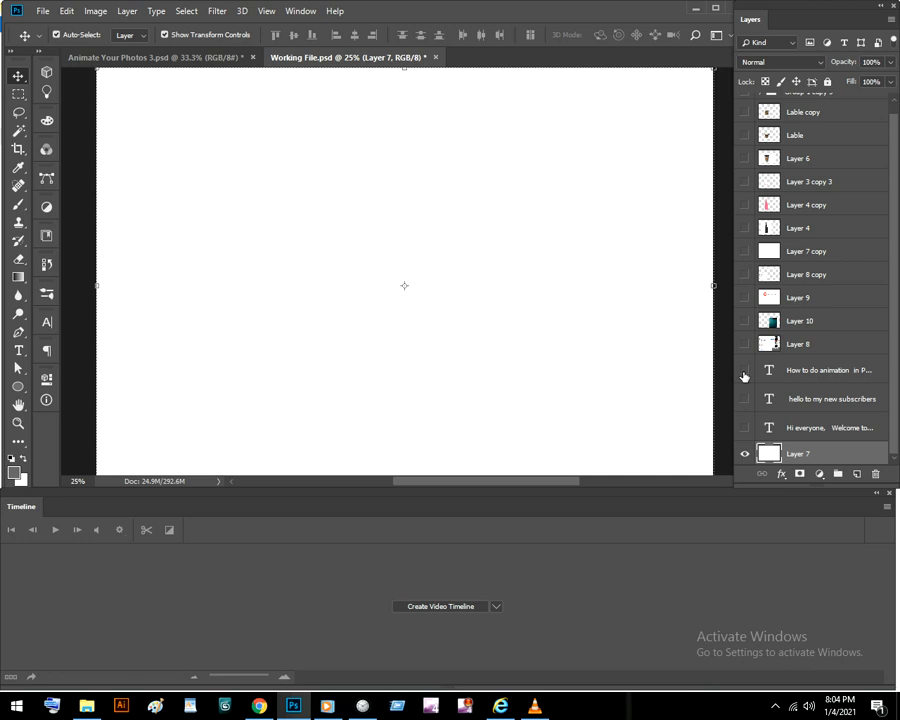
left_click(744, 370)
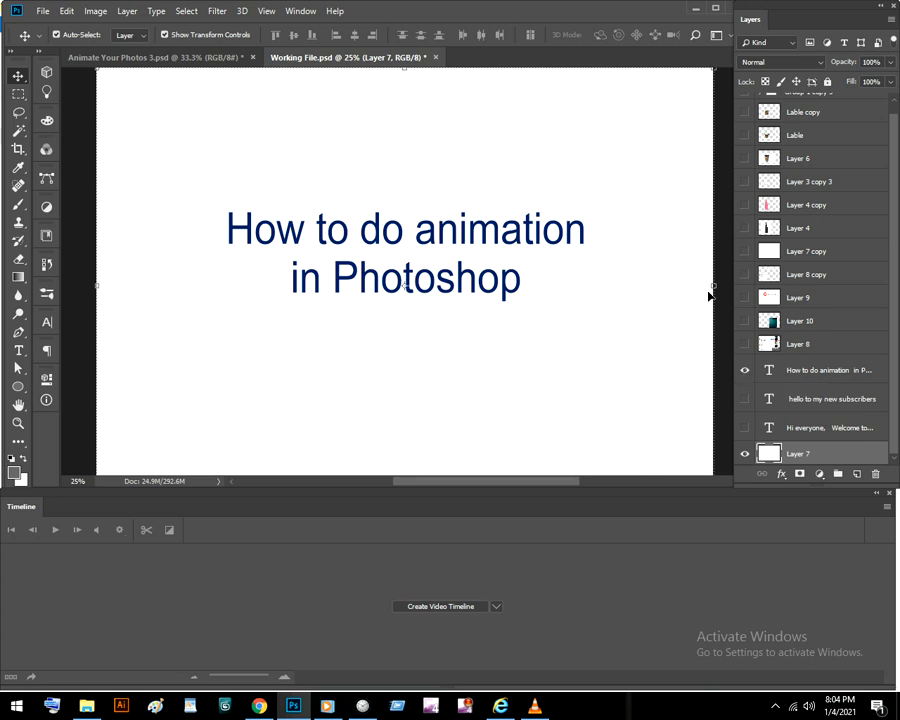
left_click(745, 369)
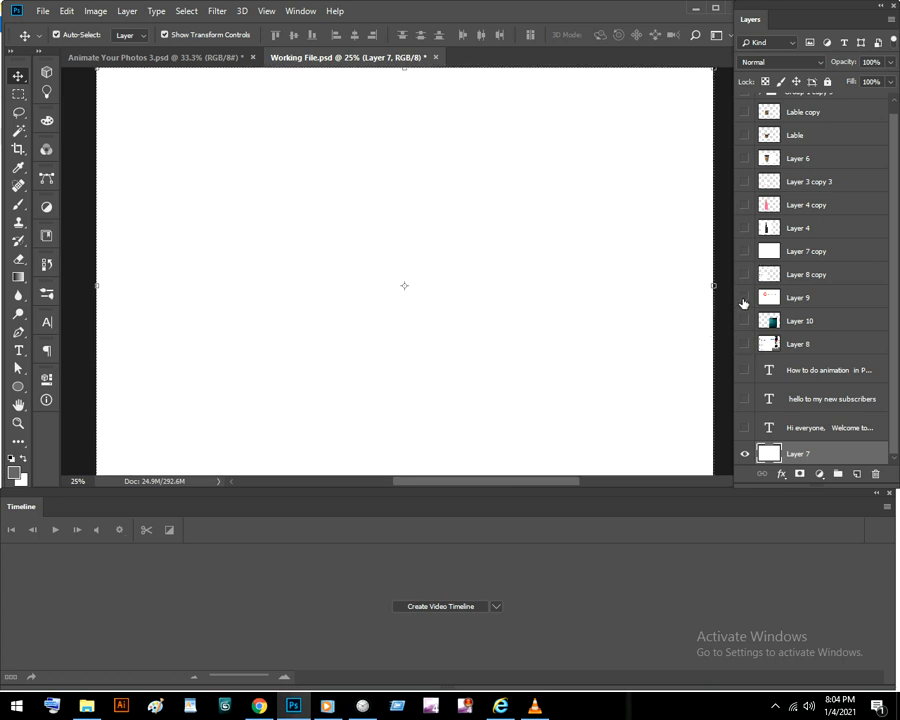
- Show the SUBSCRIBED banner layer and preview the finished animation in the browser
left_click(744, 297)
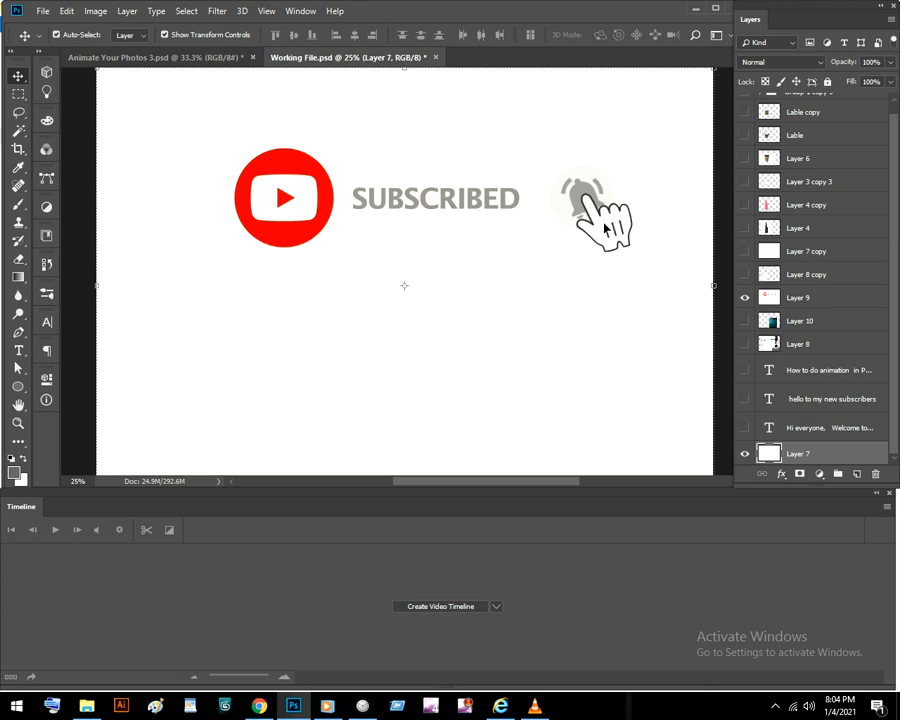
mouse_move(542, 404)
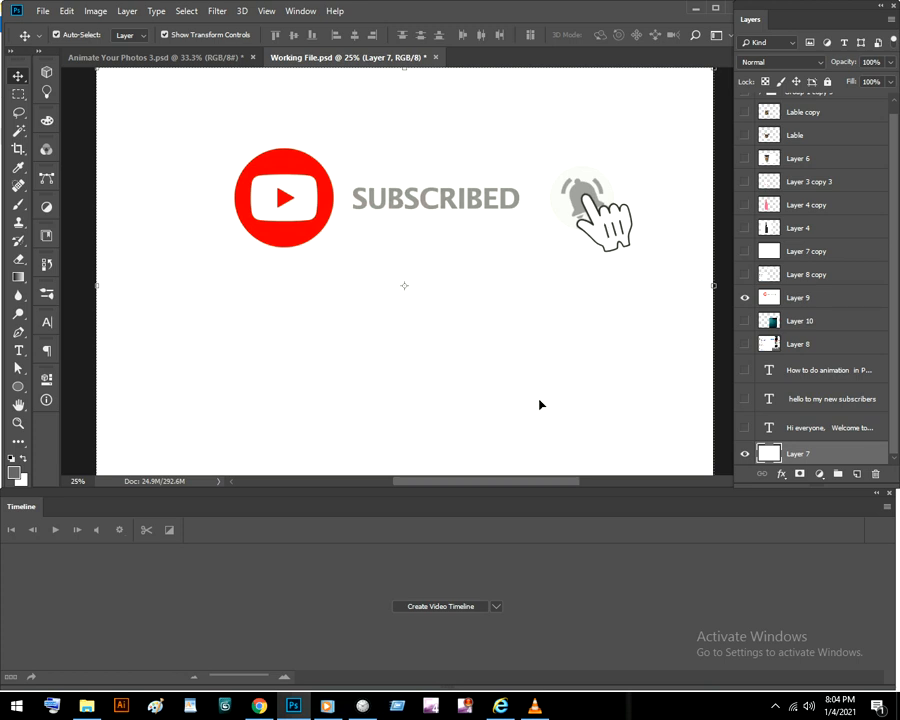
mouse_move(156, 243)
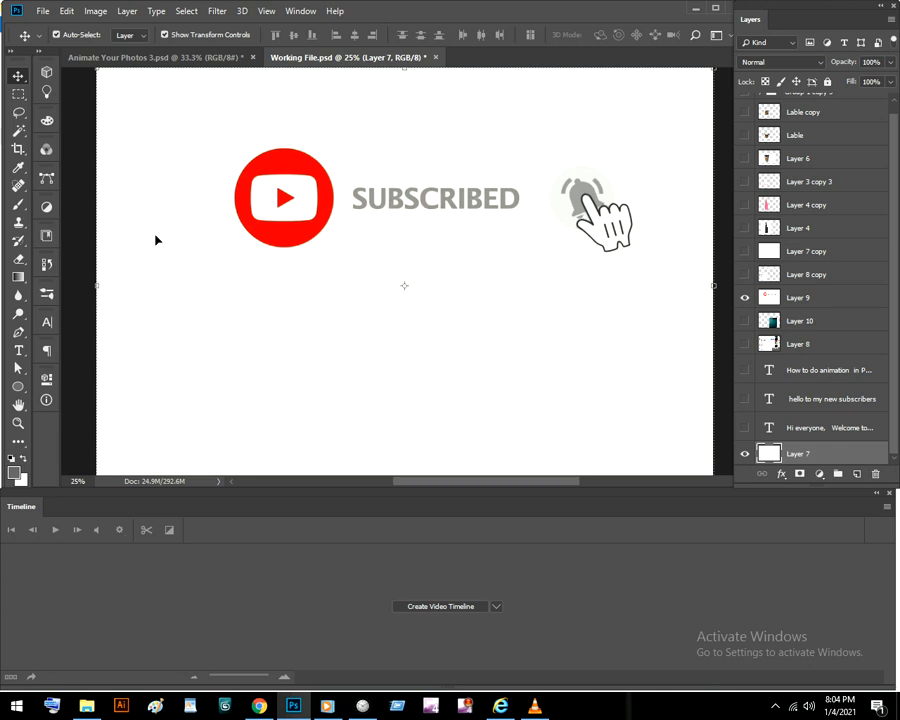
mouse_move(156, 92)
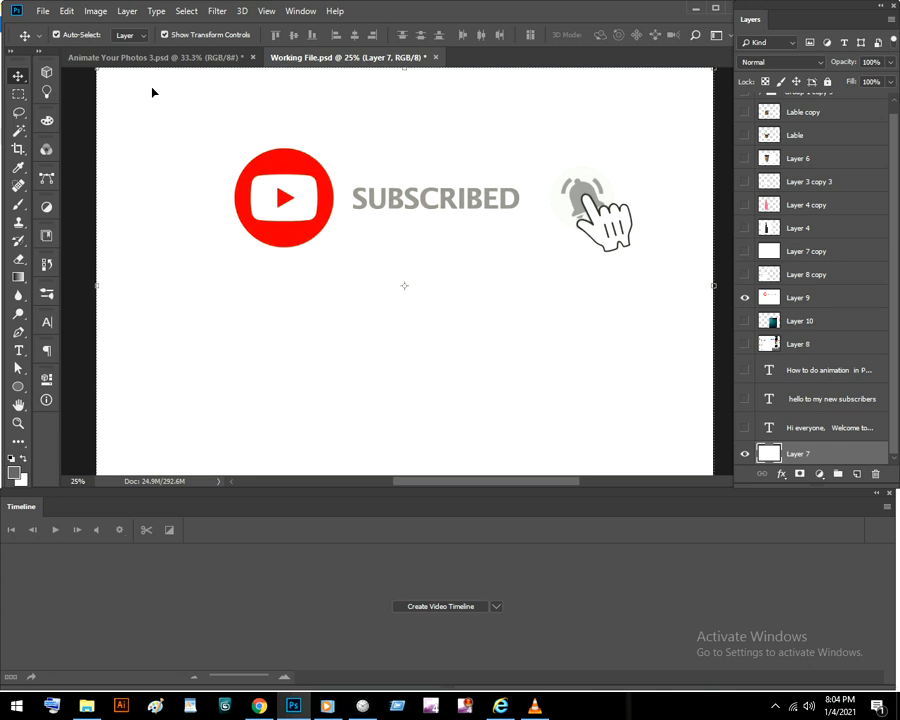
left_click(502, 705)
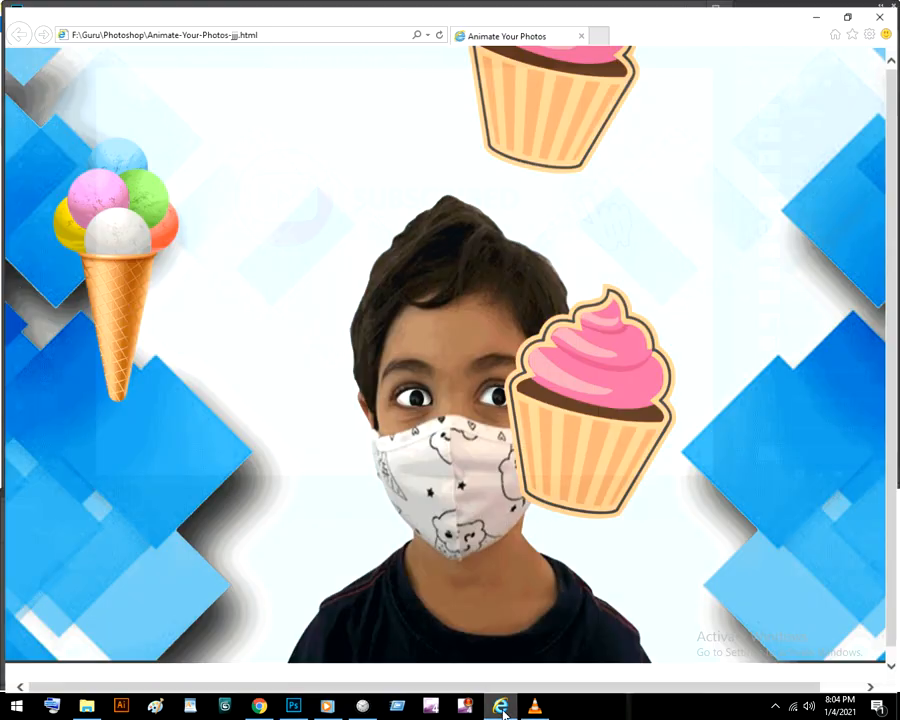
left_click(502, 705)
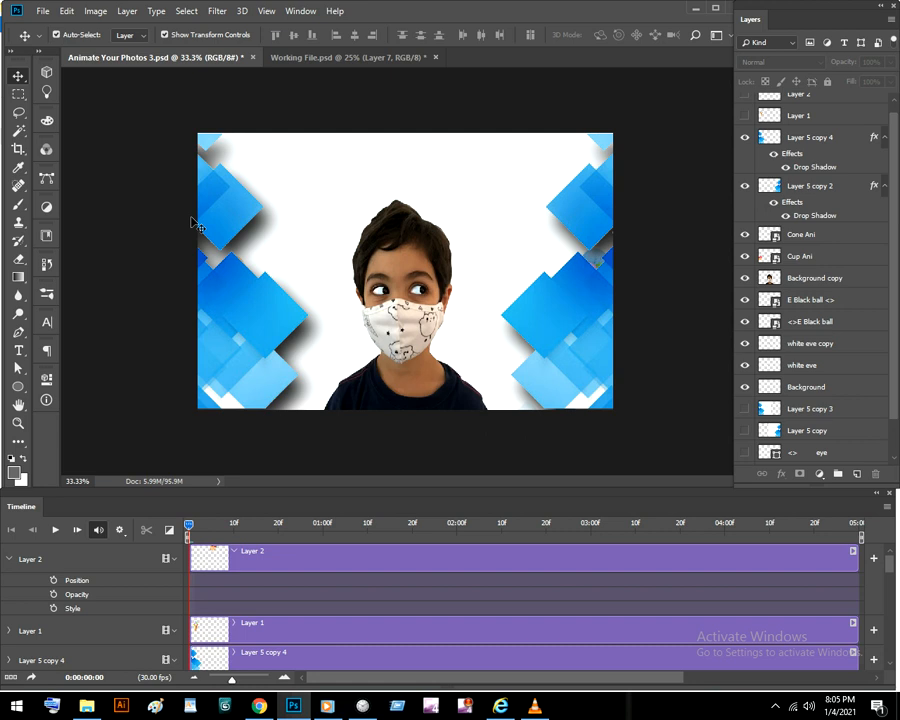
mouse_move(222, 158)
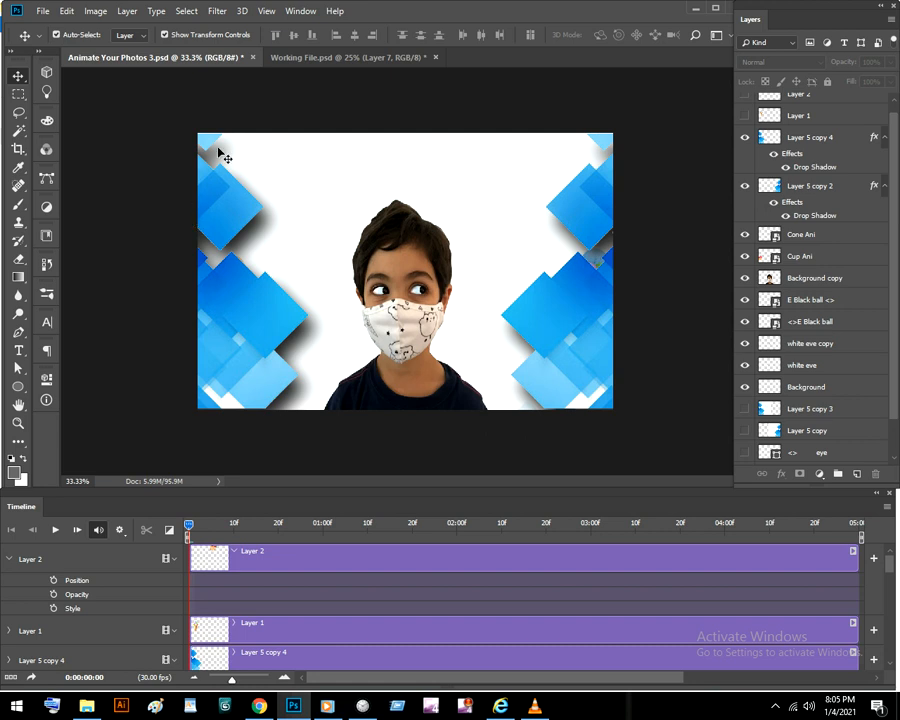
mouse_move(224, 156)
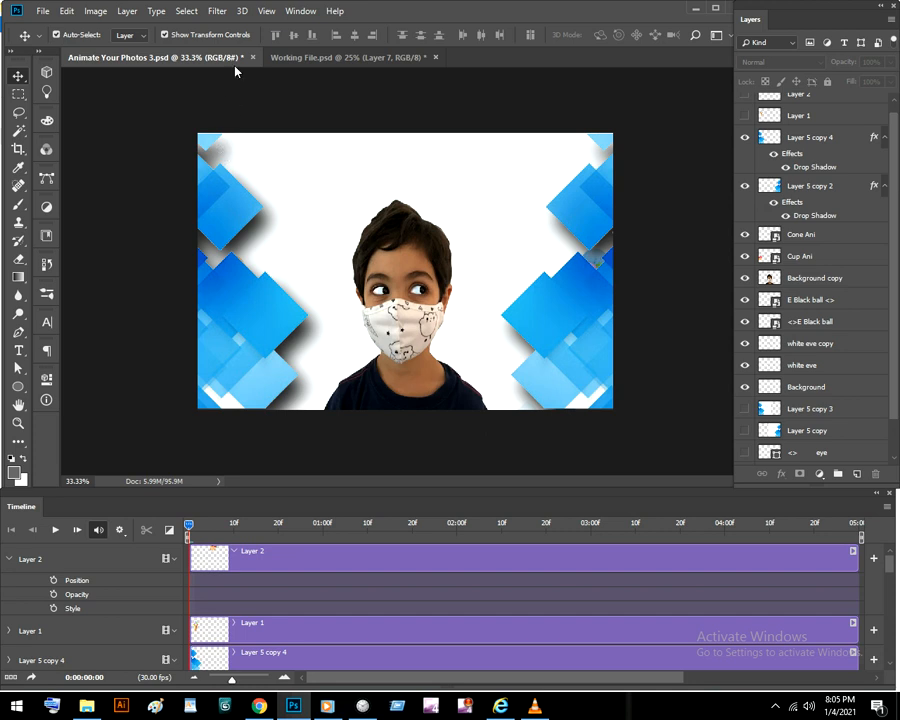
- Switch to Working File.psd via the Window menu and create its video timeline
left_click(300, 11)
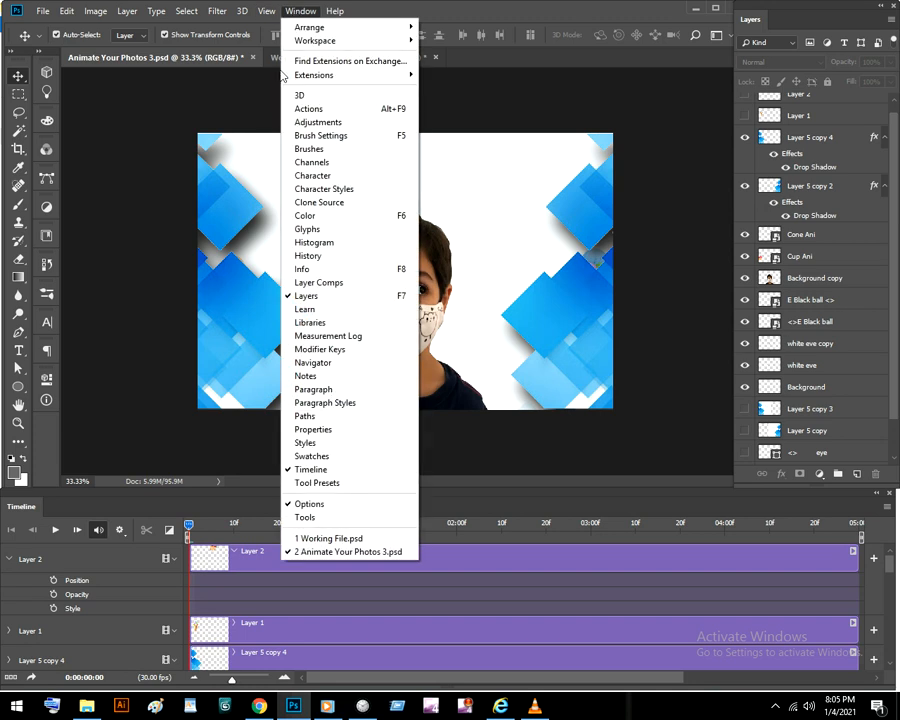
mouse_move(310, 469)
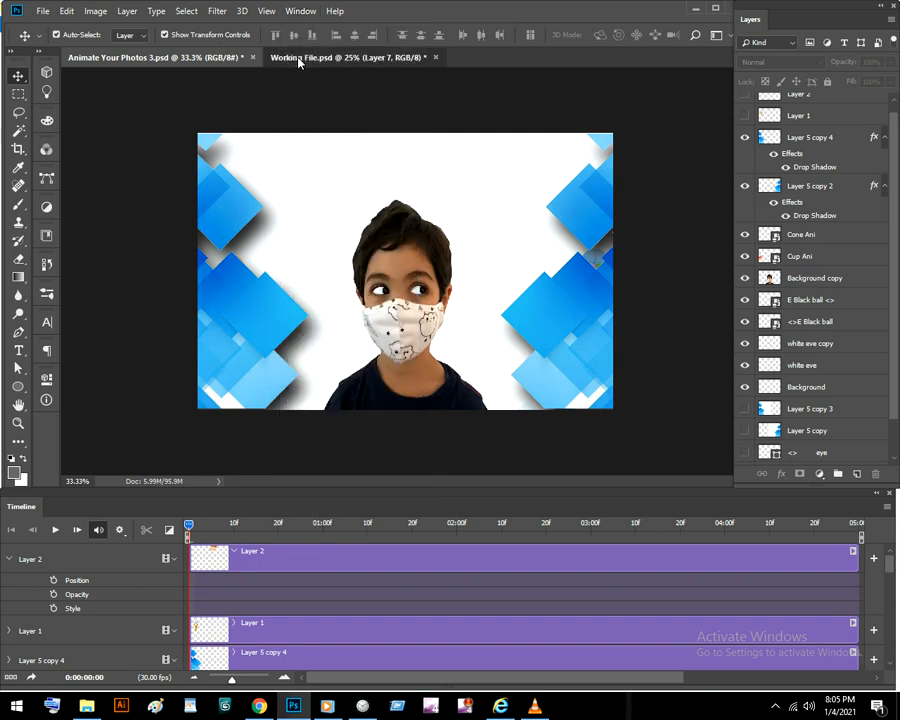
left_click(326, 57)
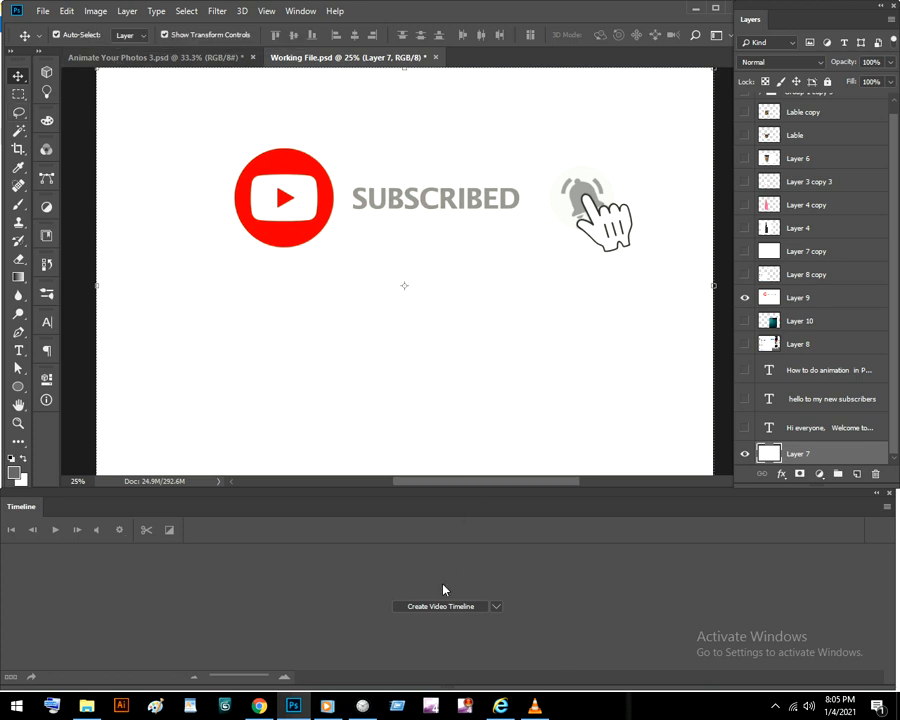
left_click(439, 606)
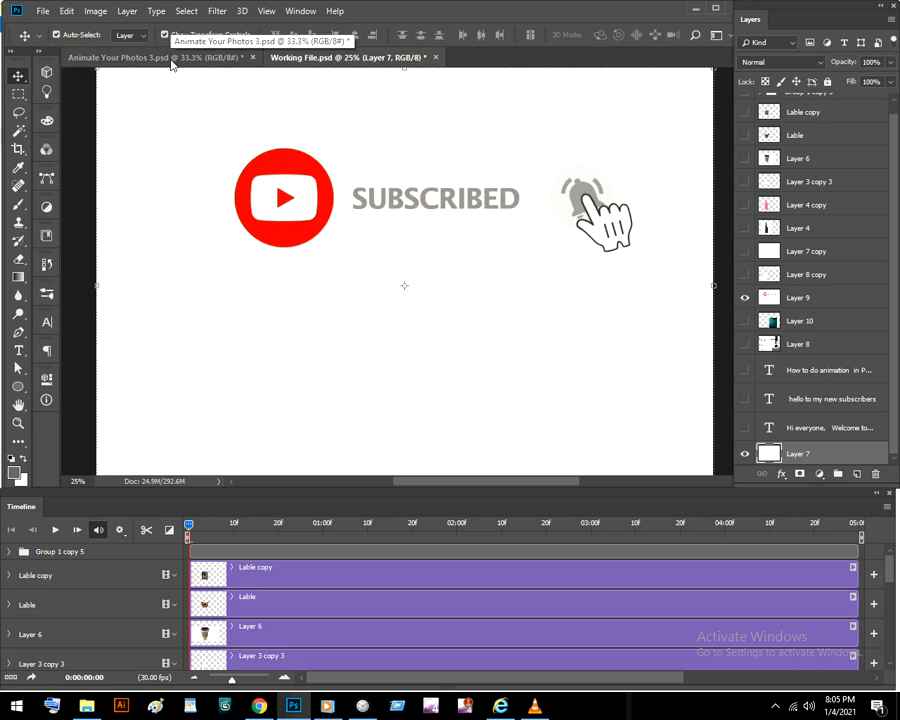
- Switch back to the Animate Your Photos 3 document
left_click(120, 60)
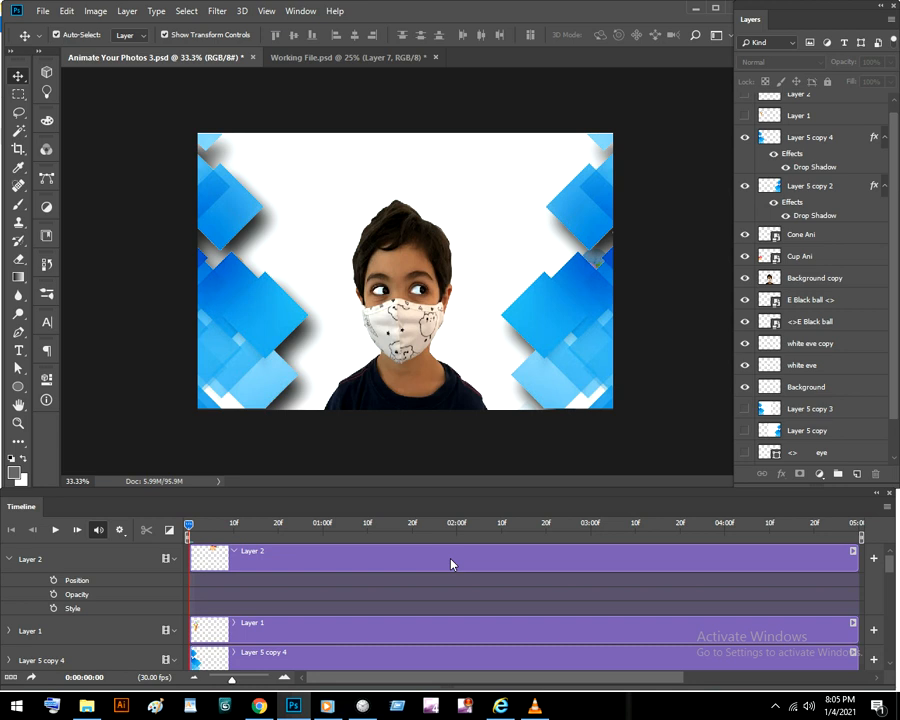
mouse_move(455, 563)
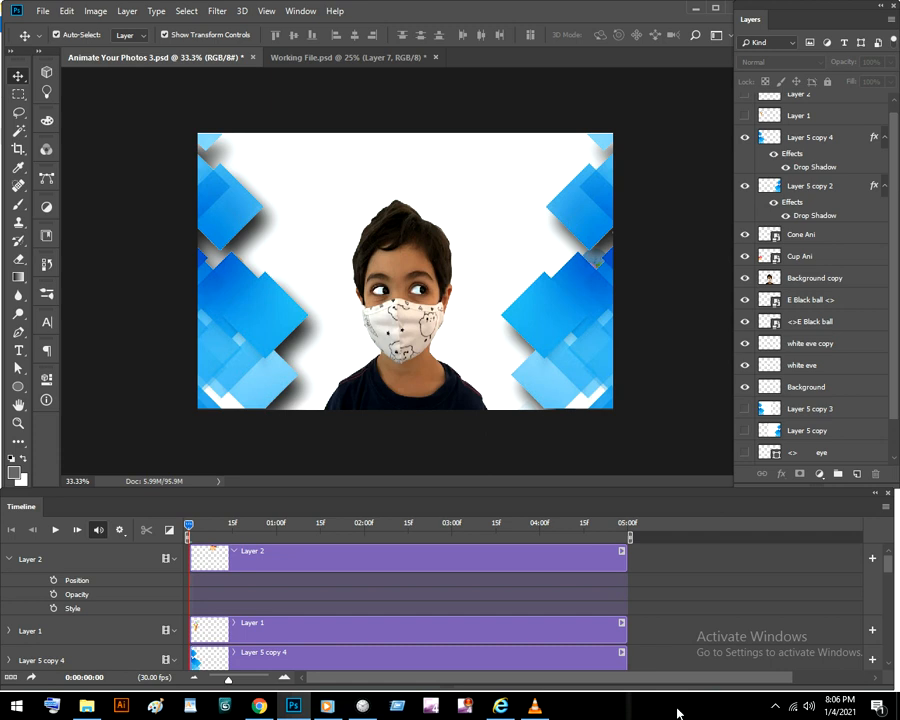
mouse_move(318, 176)
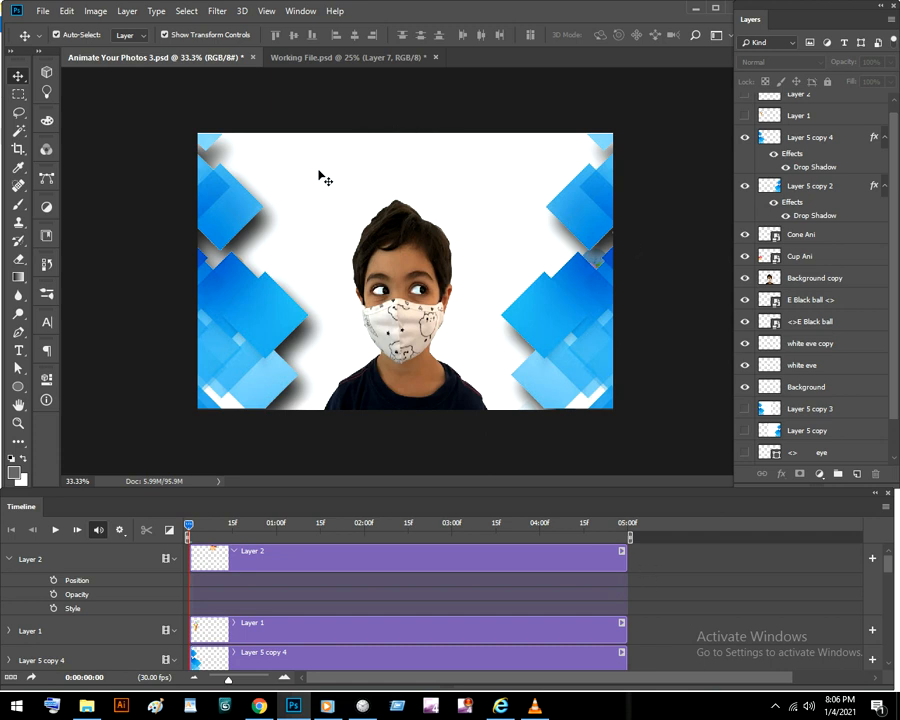
mouse_move(527, 472)
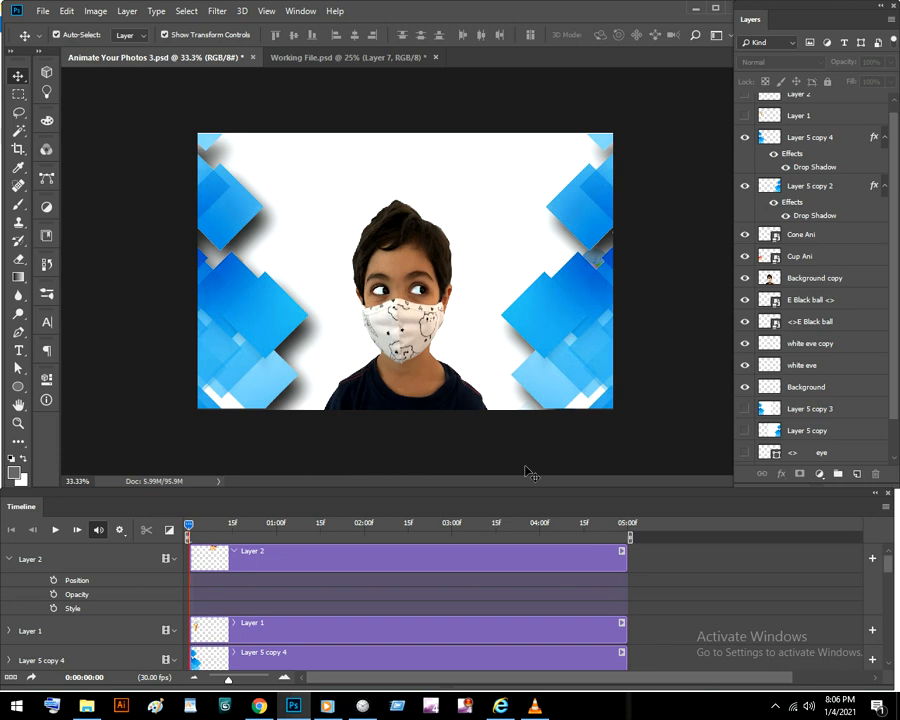
mouse_move(531, 472)
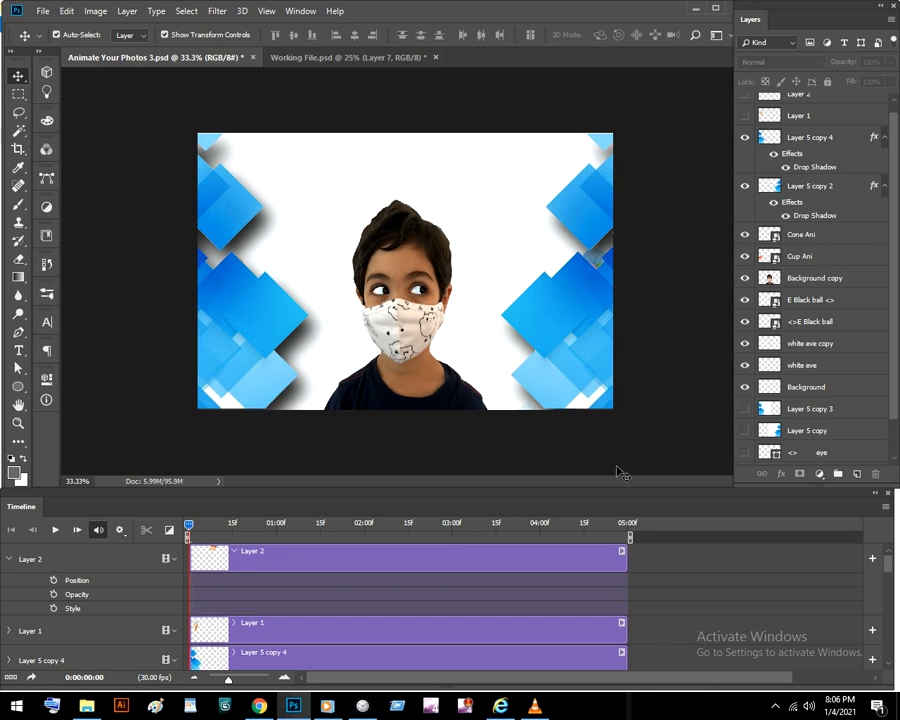
mouse_move(631, 394)
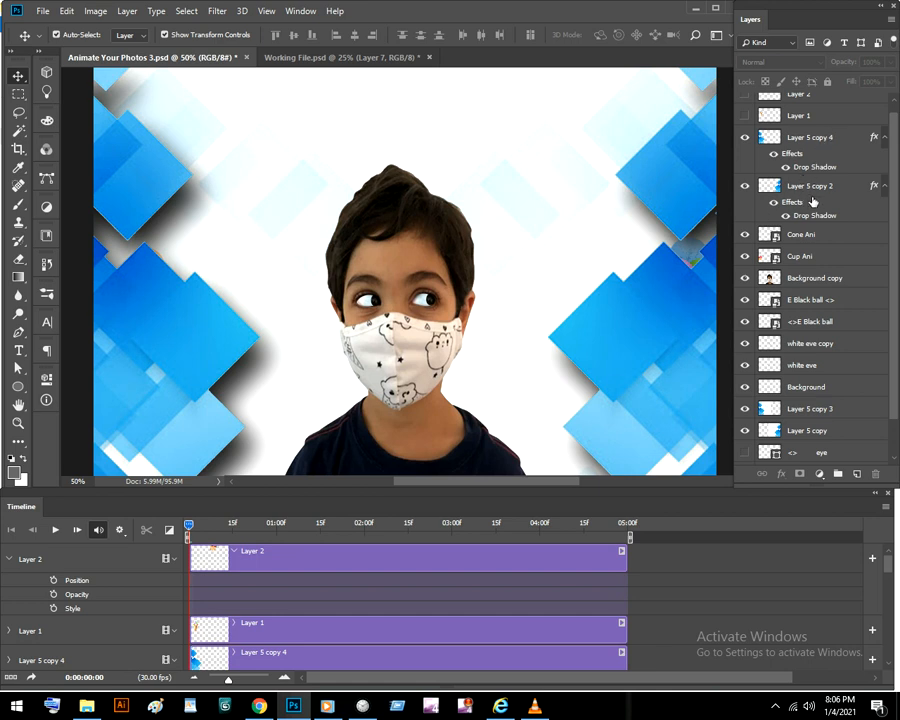
mouse_move(823, 137)
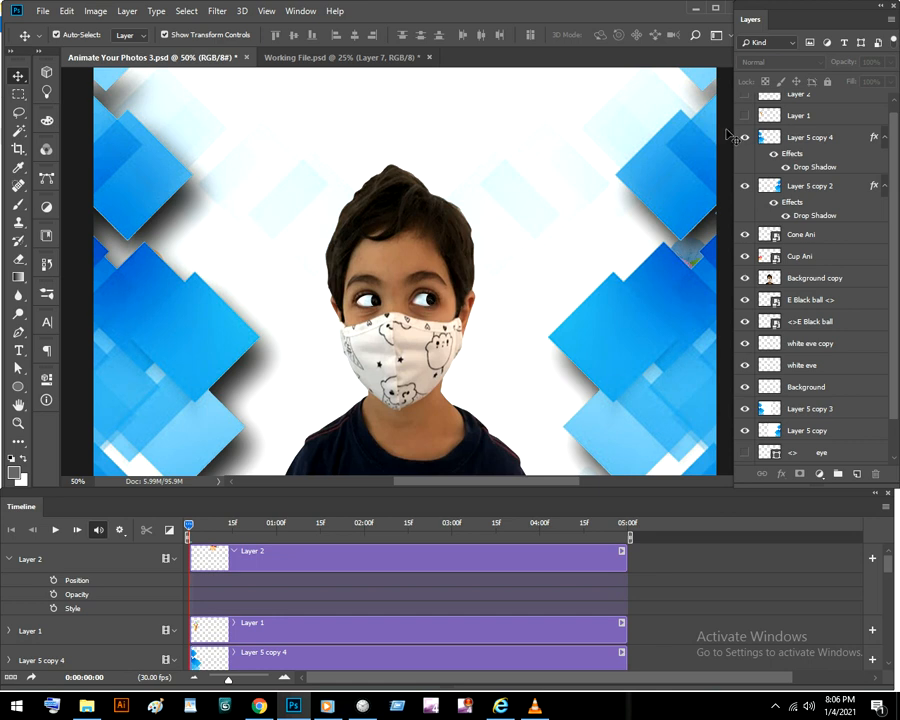
left_click(745, 113)
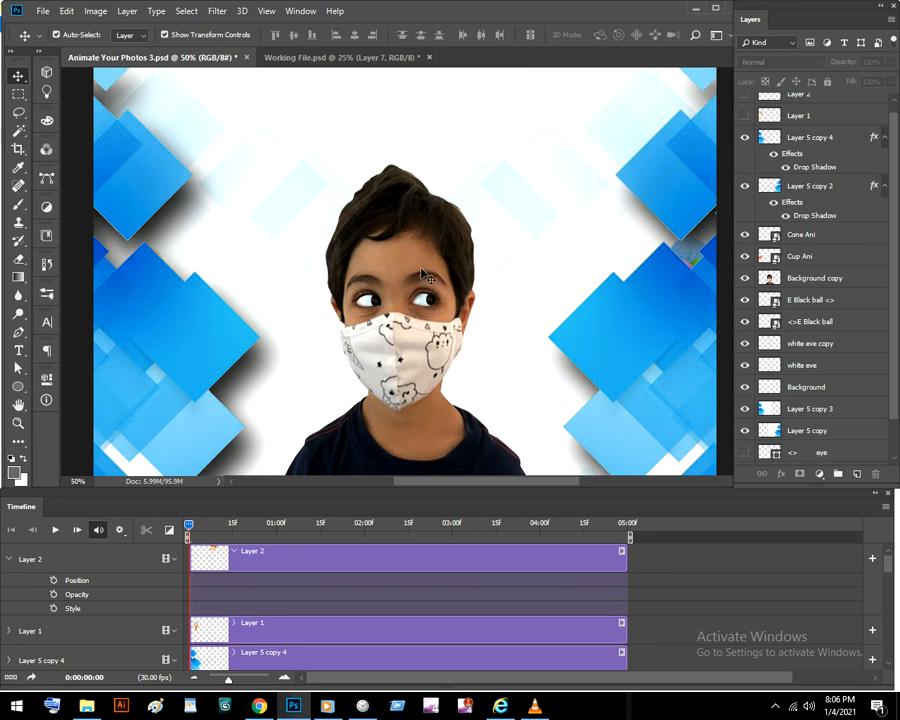
mouse_move(454, 327)
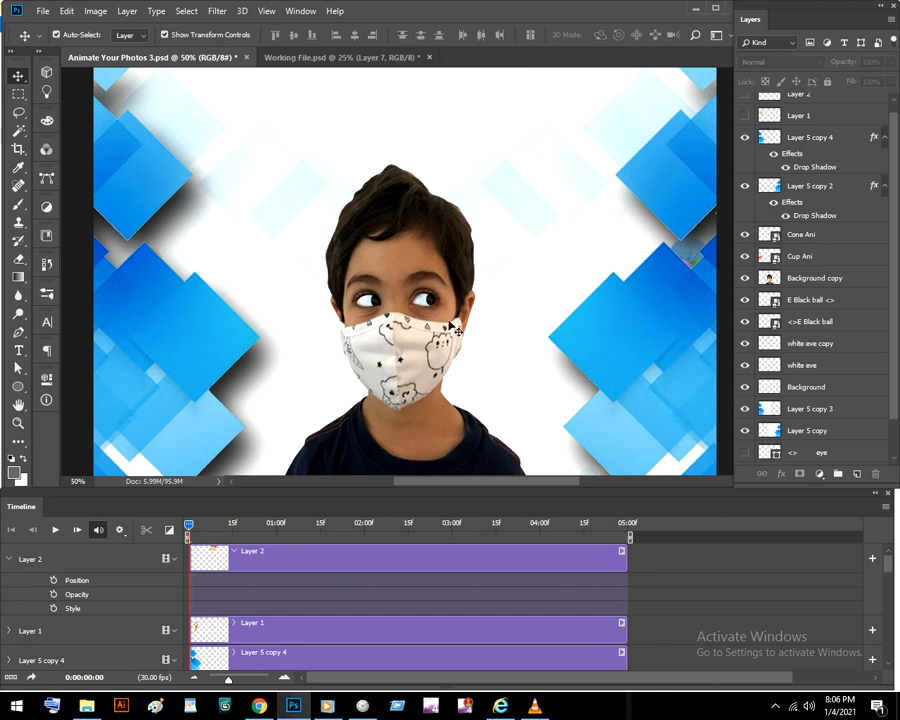
mouse_move(505, 353)
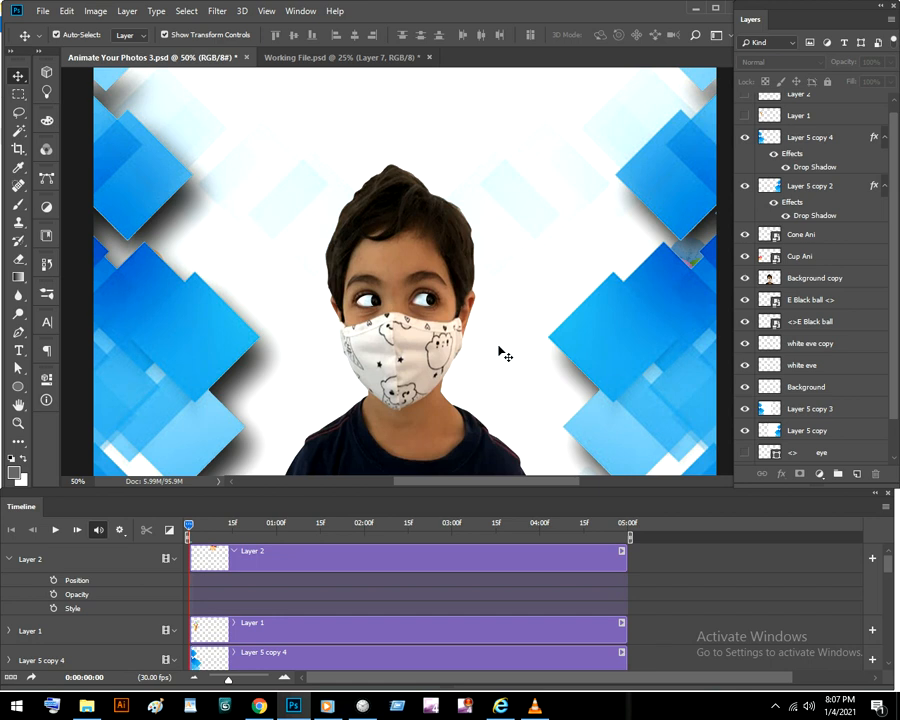
mouse_move(308, 393)
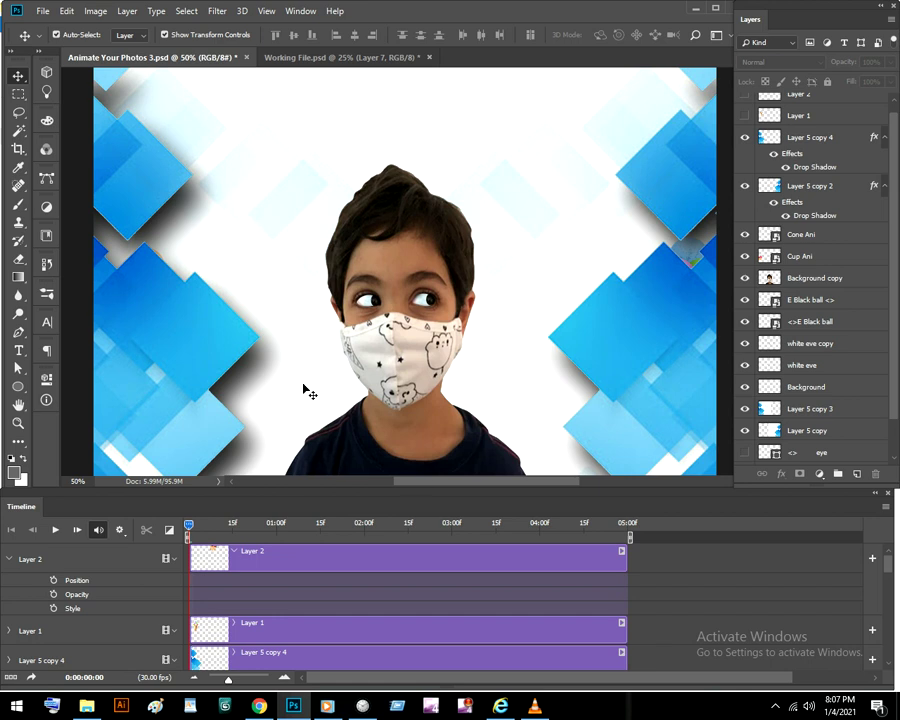
mouse_move(544, 434)
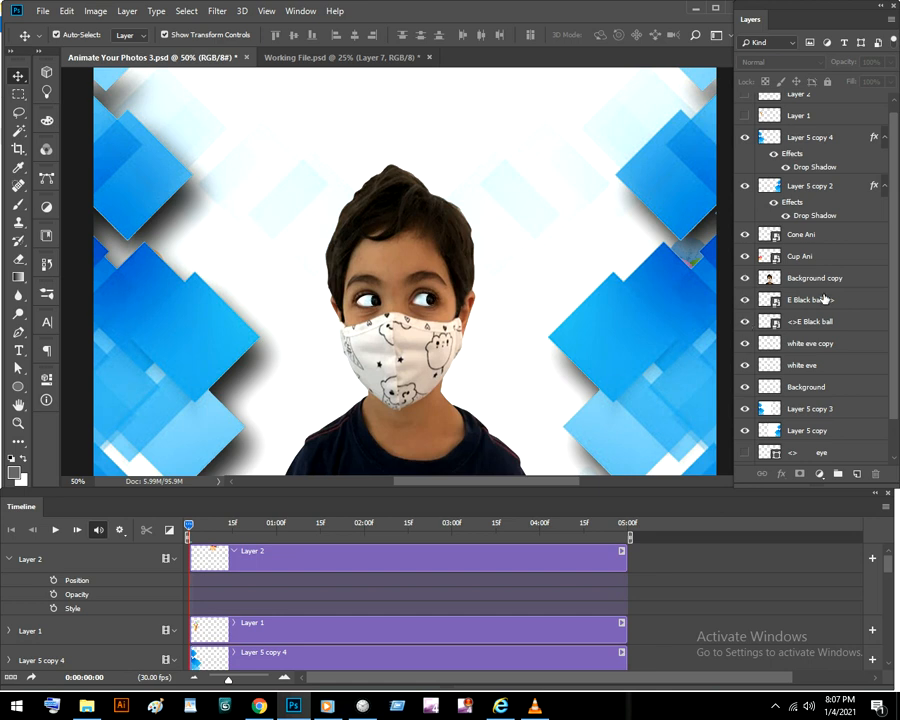
mouse_move(810, 321)
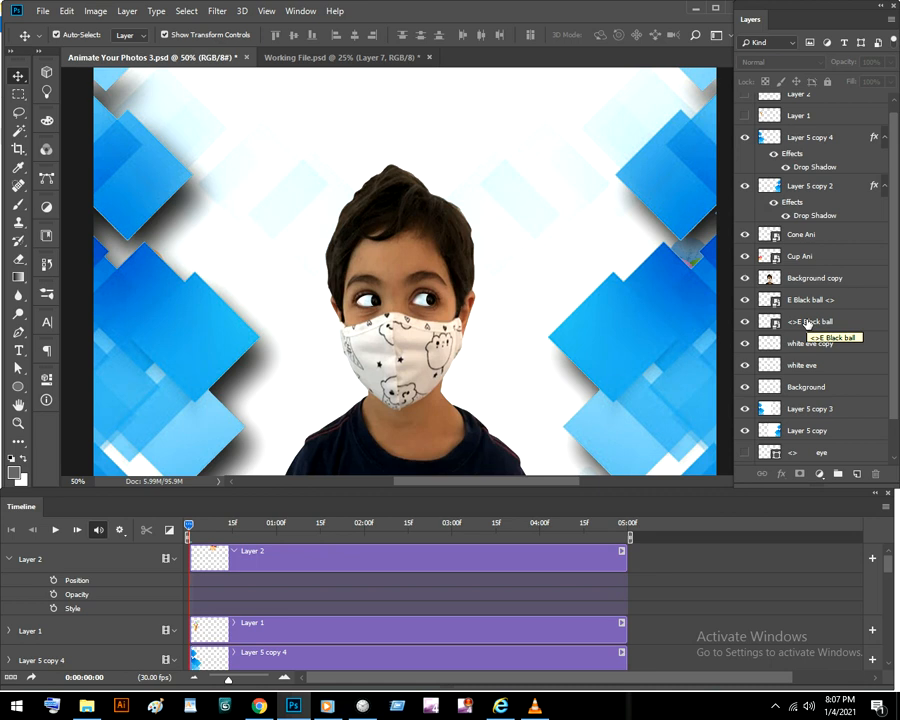
mouse_move(770, 343)
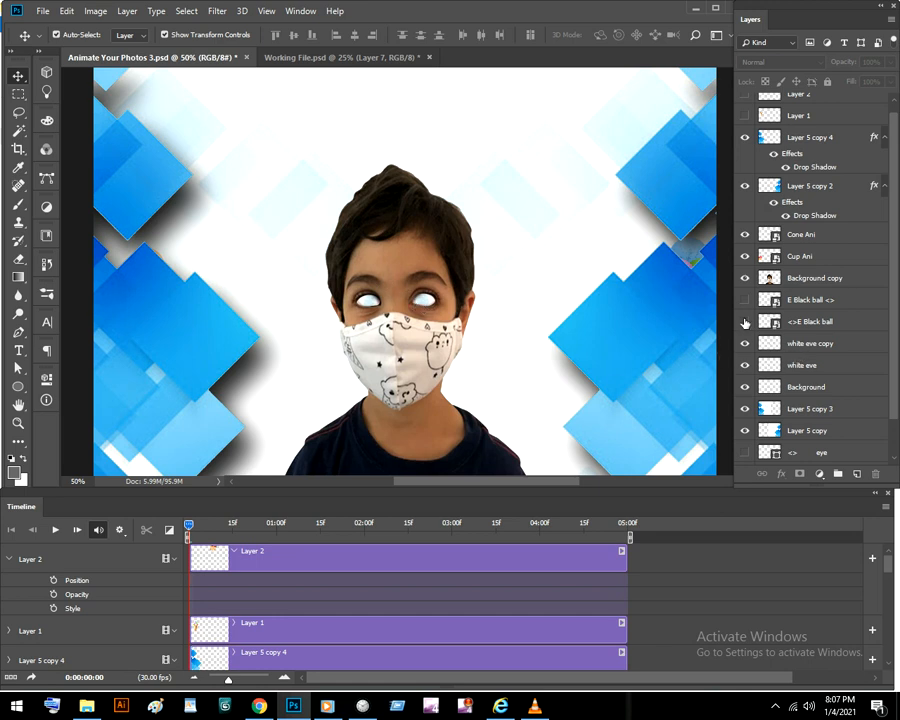
mouse_move(745, 322)
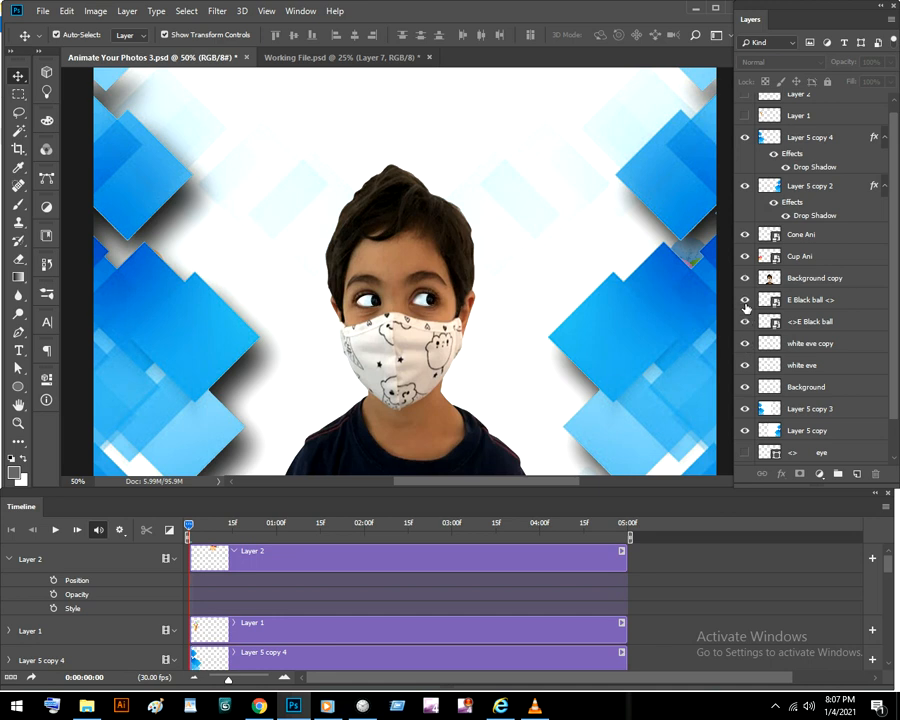
mouse_move(745, 300)
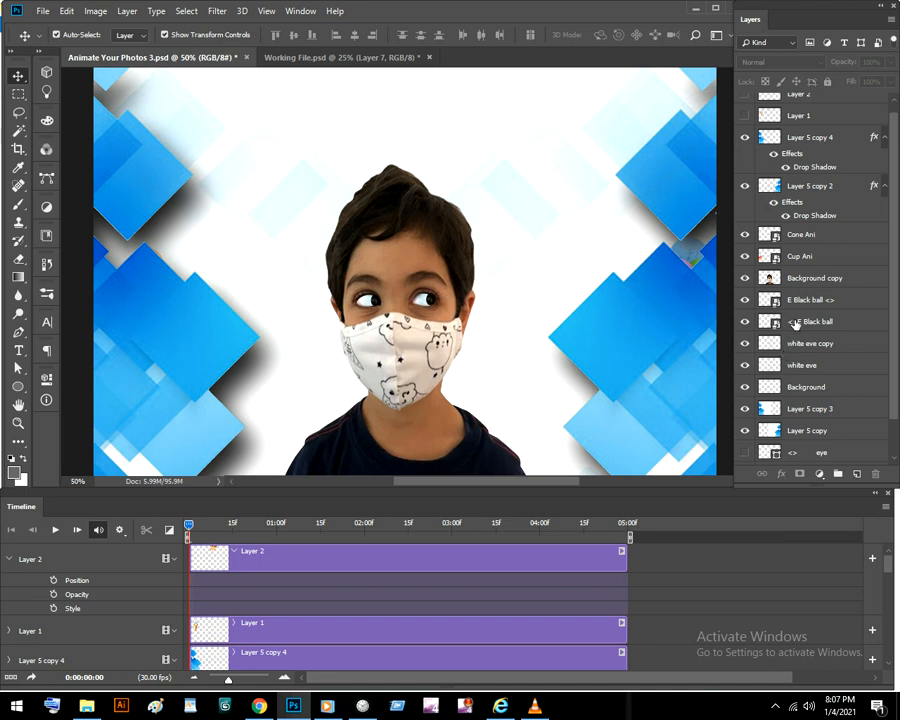
mouse_move(795, 321)
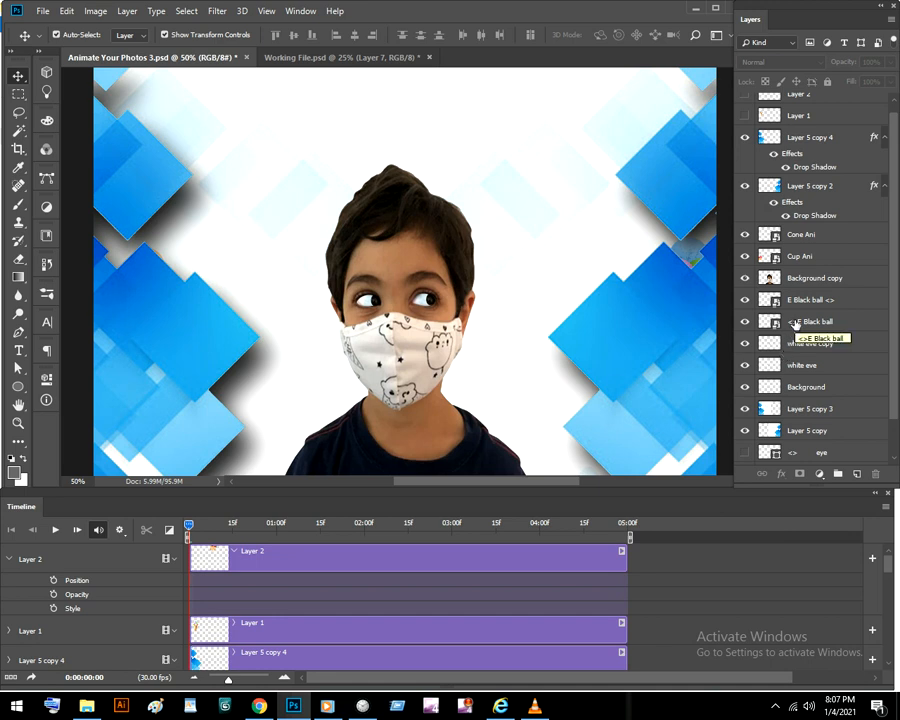
mouse_move(791, 298)
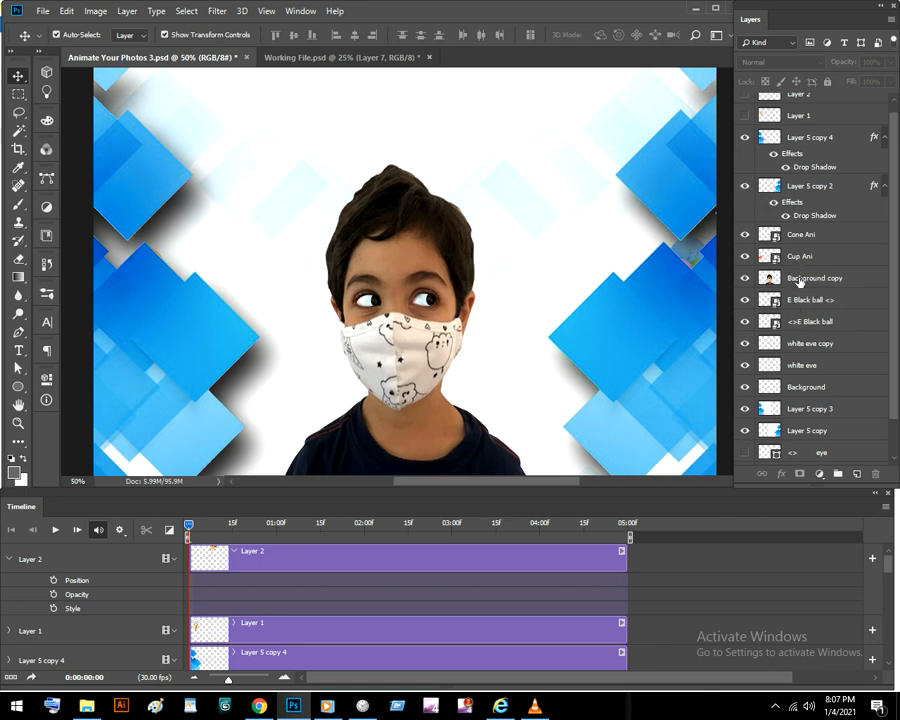
mouse_move(815, 278)
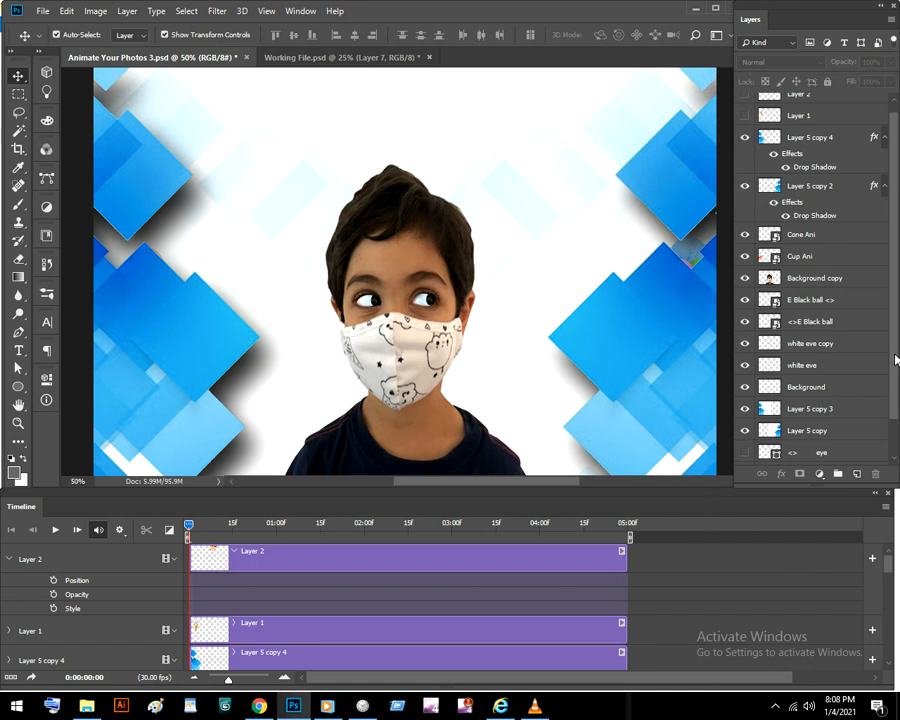
- Select Layer 3 at the bottom of the stack and convert it to the background layer
scroll("down", 3)
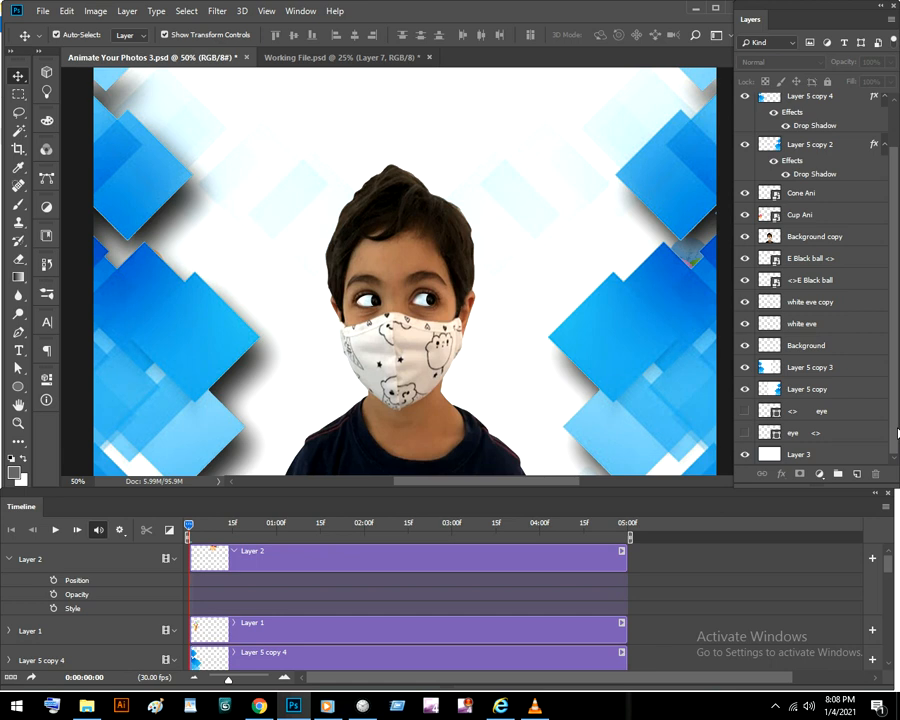
mouse_move(846, 459)
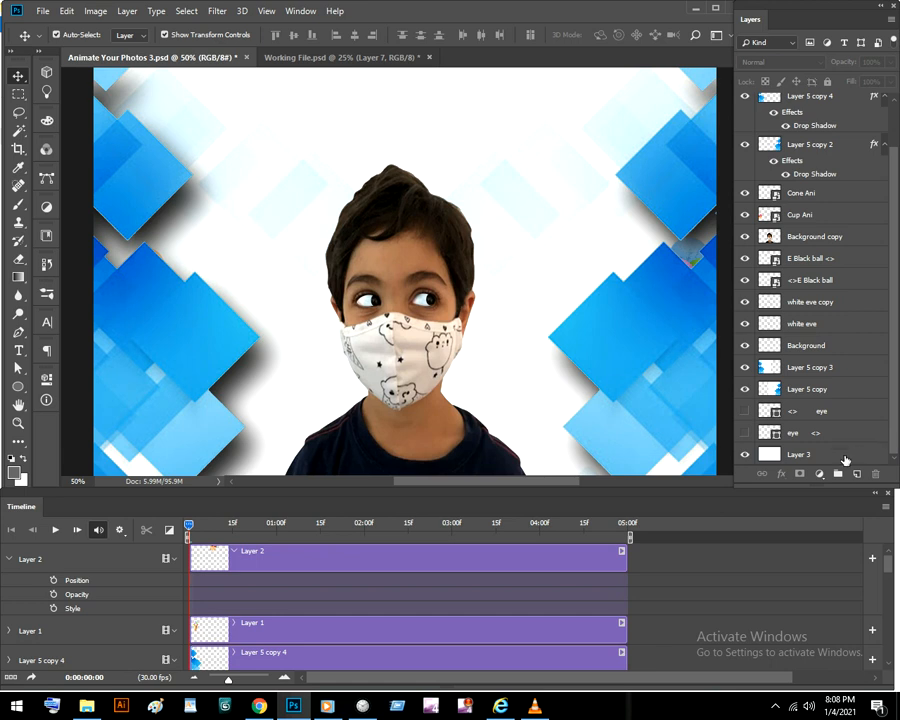
left_click(800, 454)
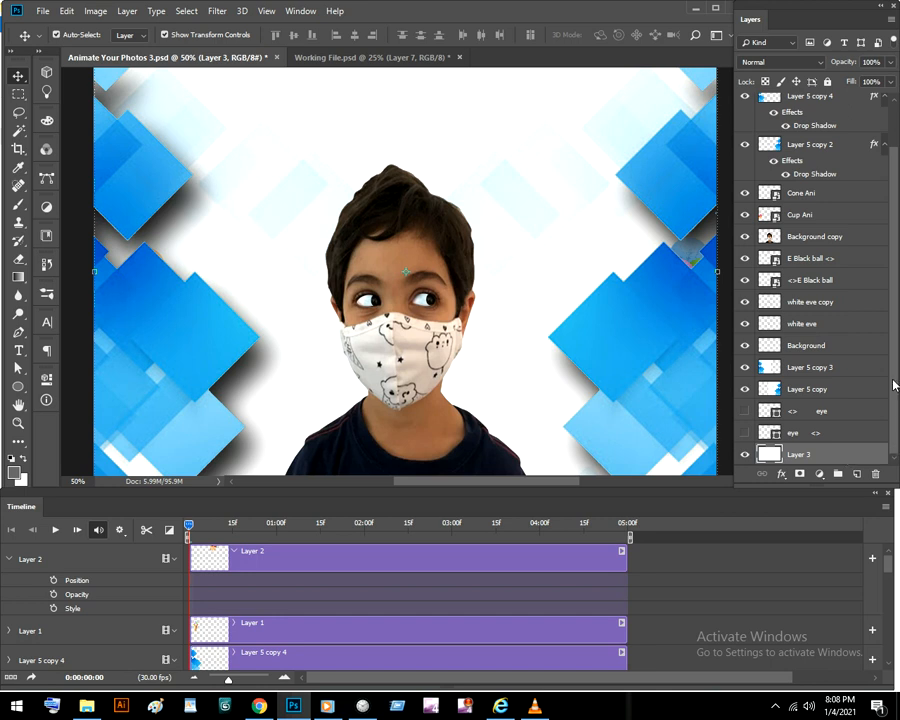
mouse_move(350, 245)
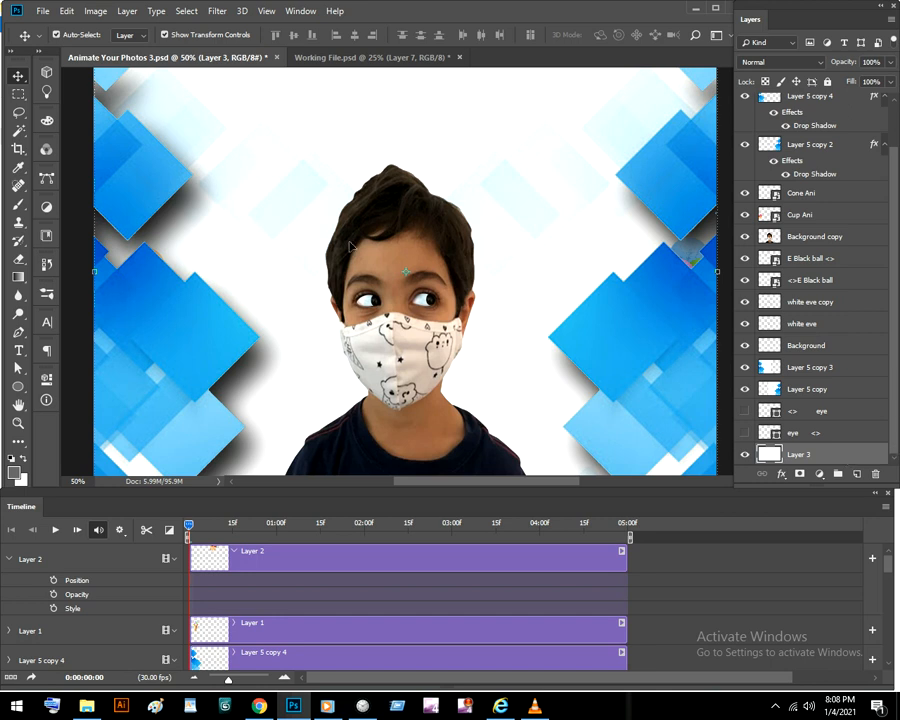
mouse_move(191, 88)
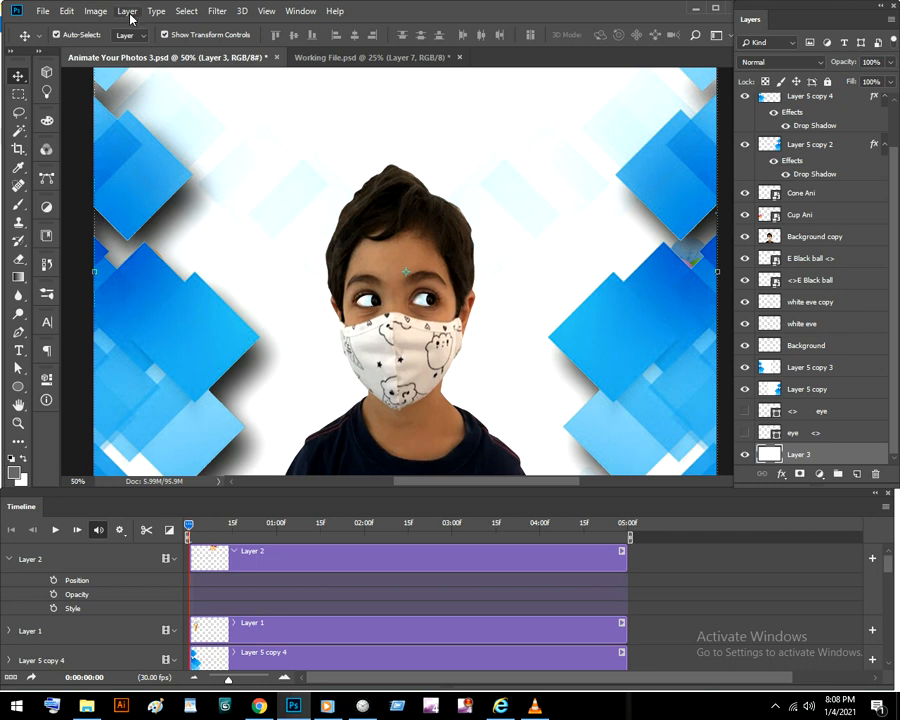
left_click(123, 11)
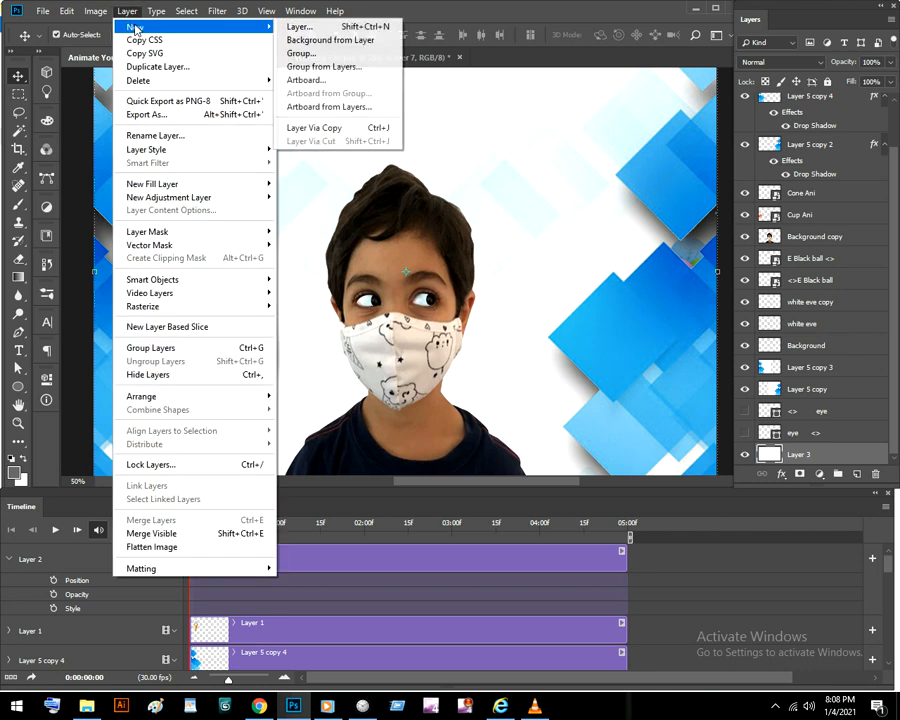
mouse_move(350, 38)
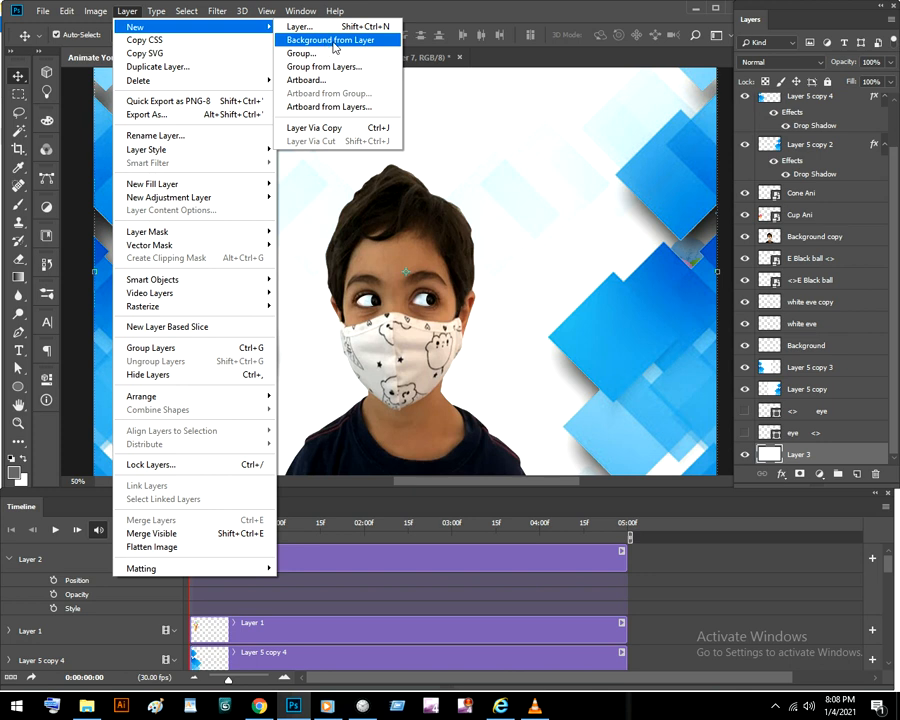
left_click(334, 38)
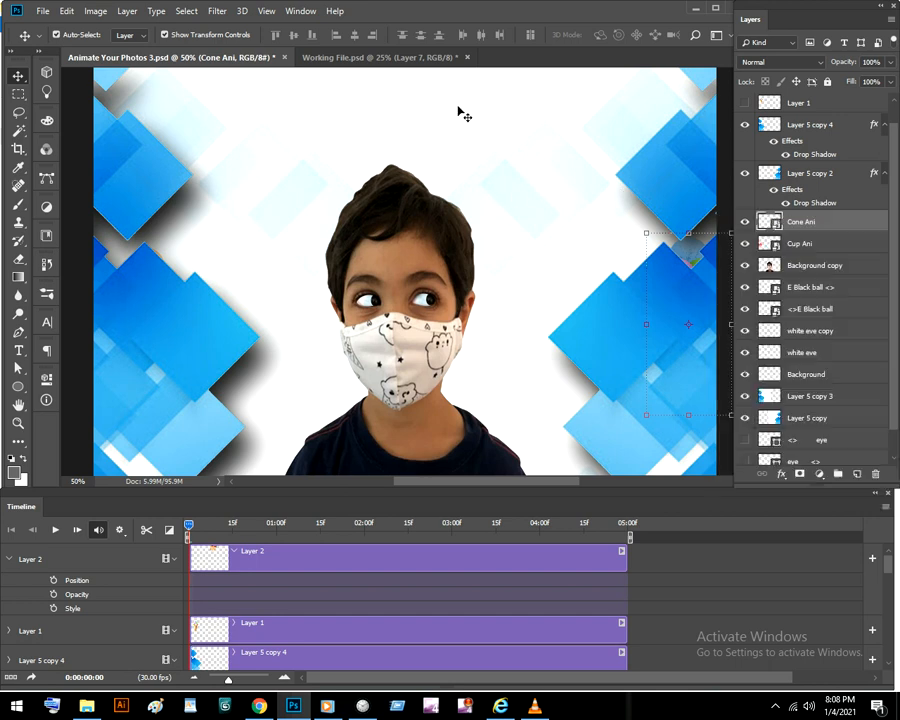
- Dismiss the Cone Ani layer menu and select the E Black ball <> layer for editing
right_click(805, 222)
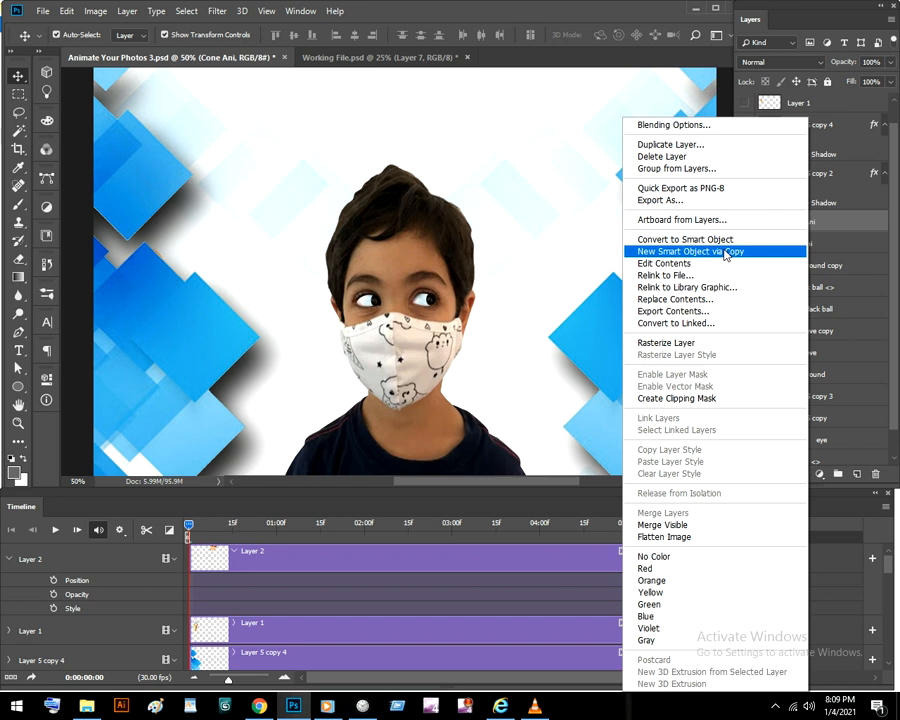
mouse_move(685, 239)
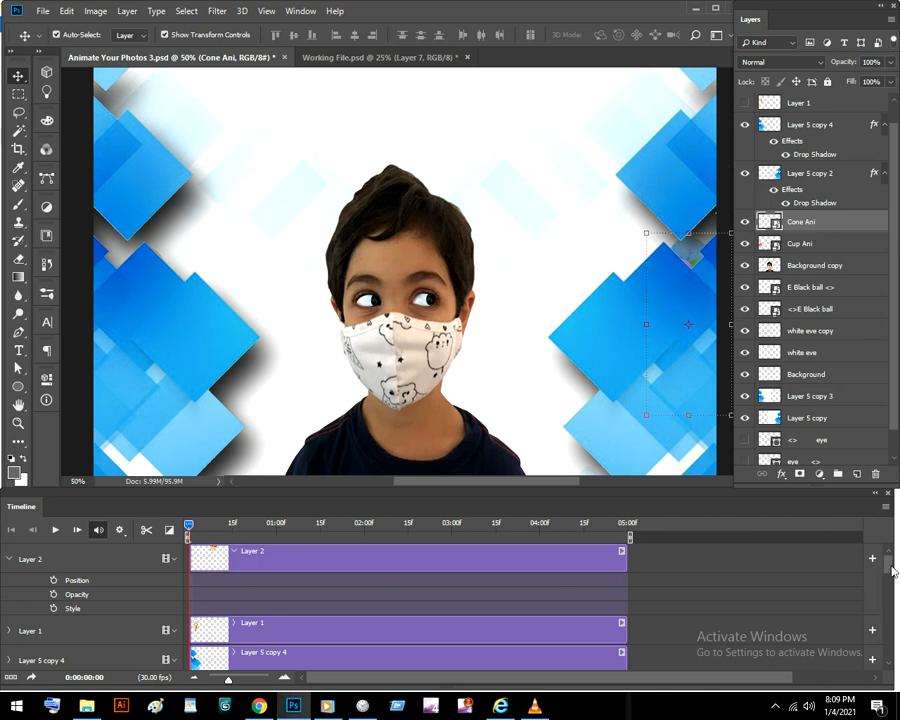
scroll("down", 3)
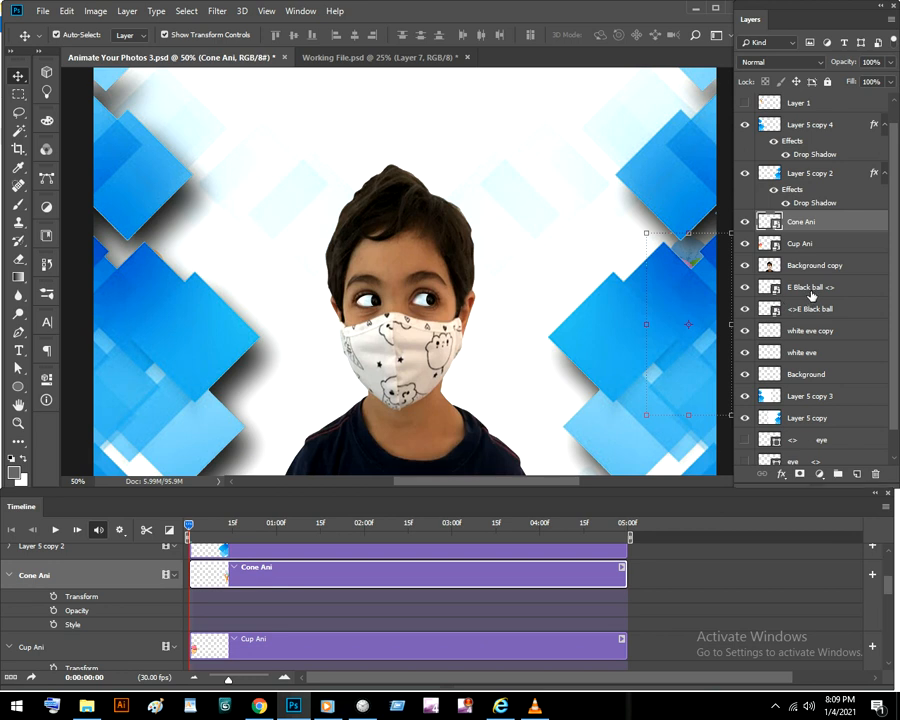
left_click(810, 287)
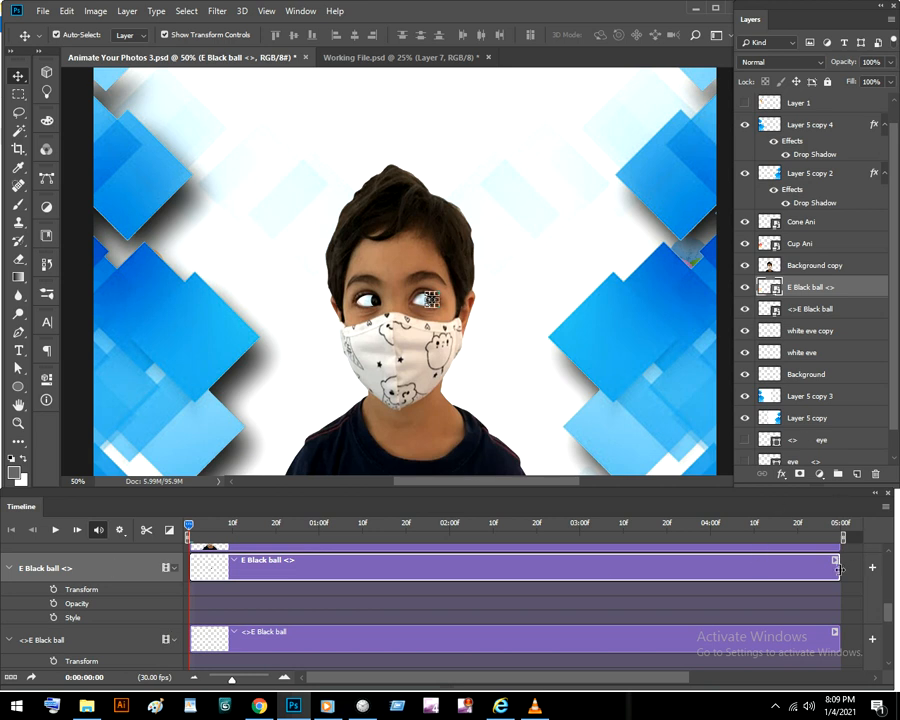
- Trim the E Black ball <> and <>E Black ball clips to end at 01:00
left_click_drag(835, 567, 610, 567)
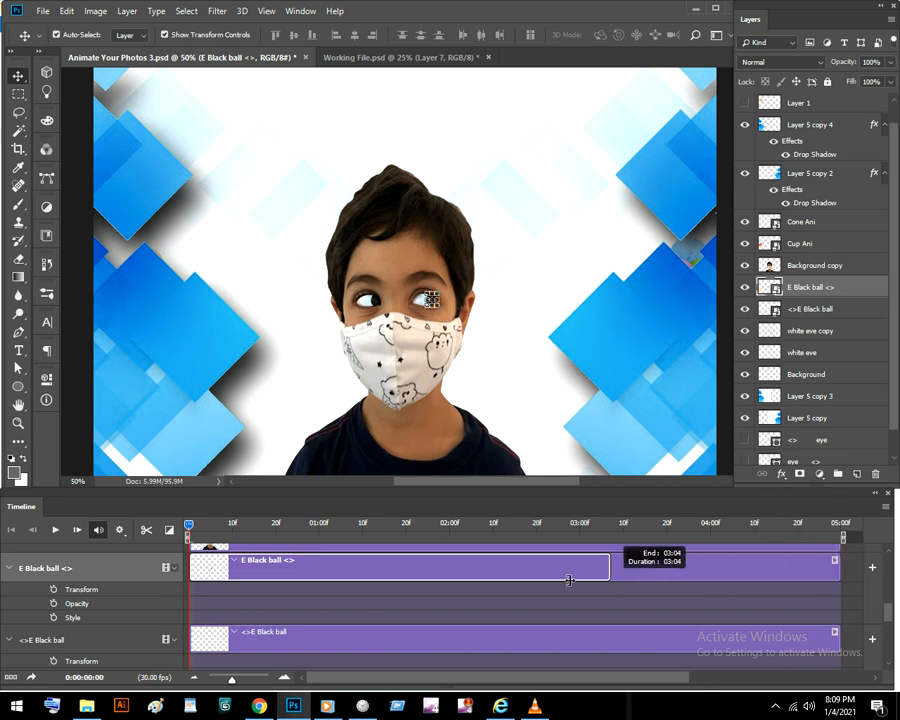
left_click_drag(610, 567, 320, 567)
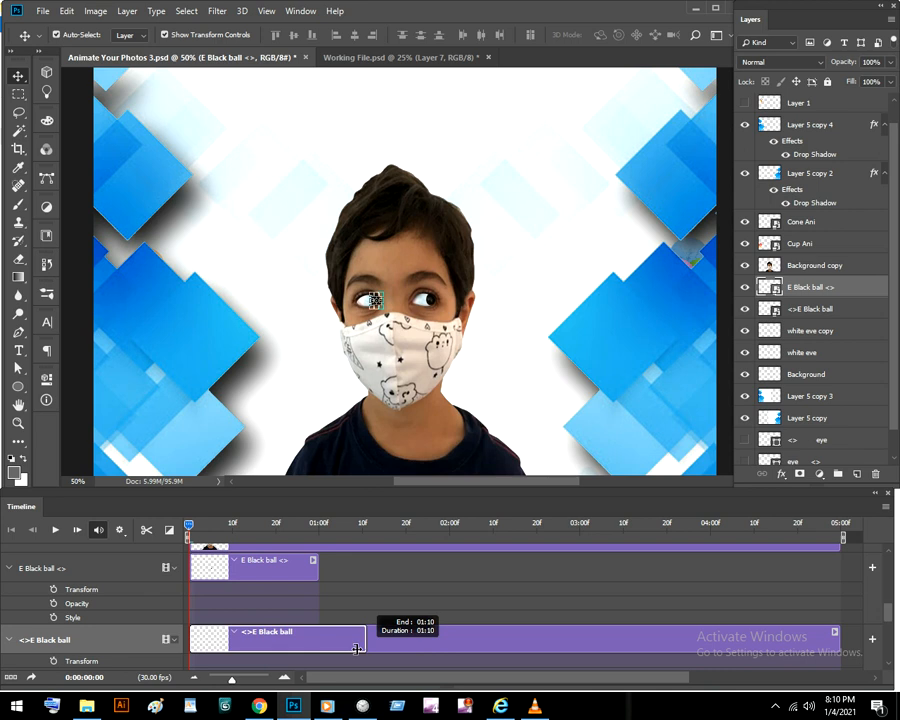
left_click_drag(357, 638, 317, 638)
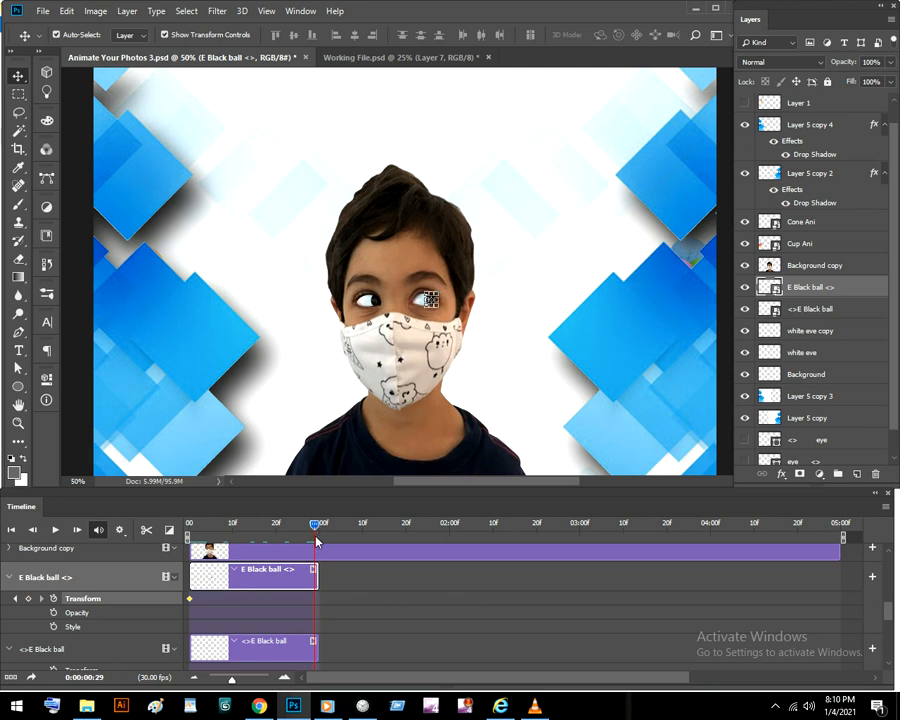
mouse_move(19, 598)
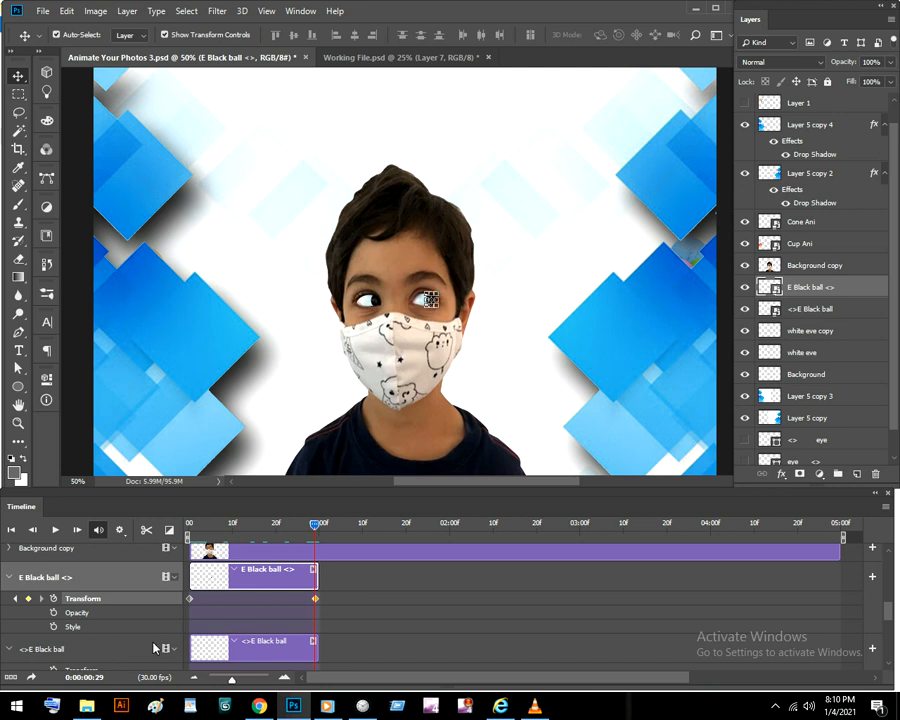
mouse_move(272, 658)
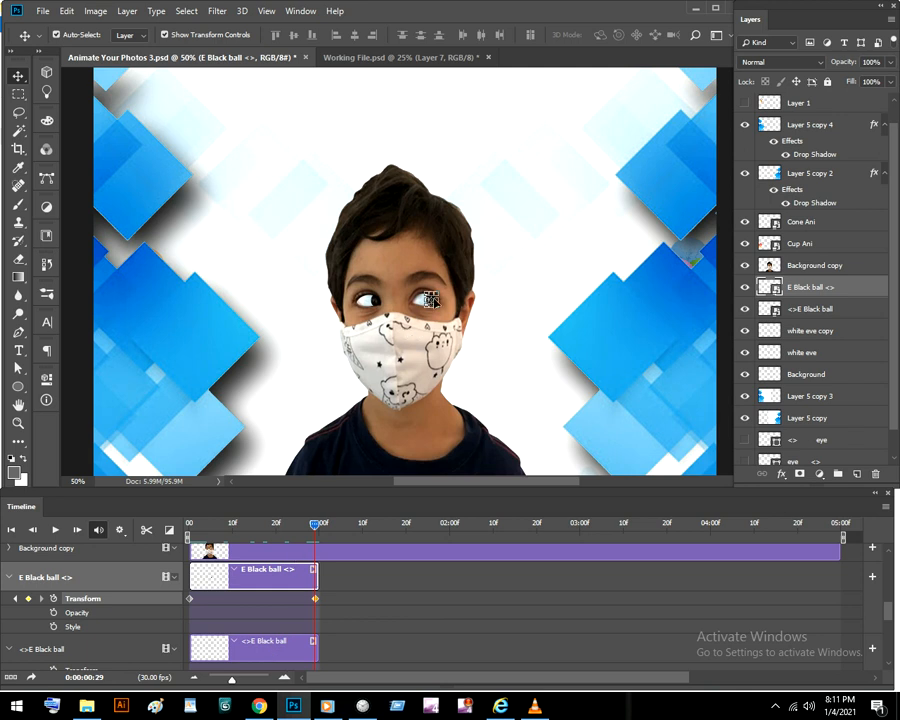
mouse_move(432, 303)
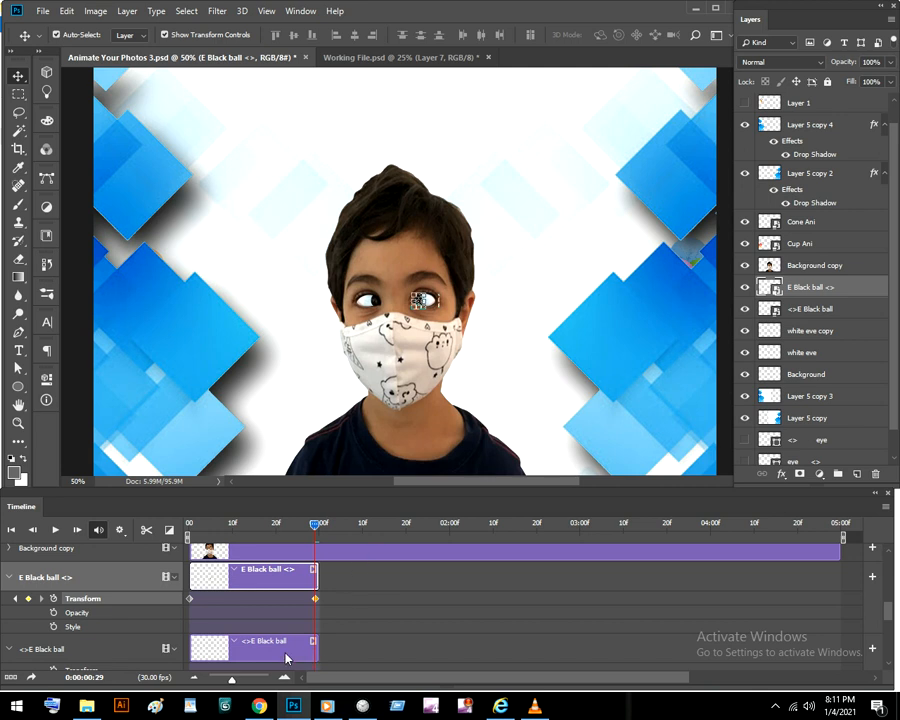
mouse_move(293, 655)
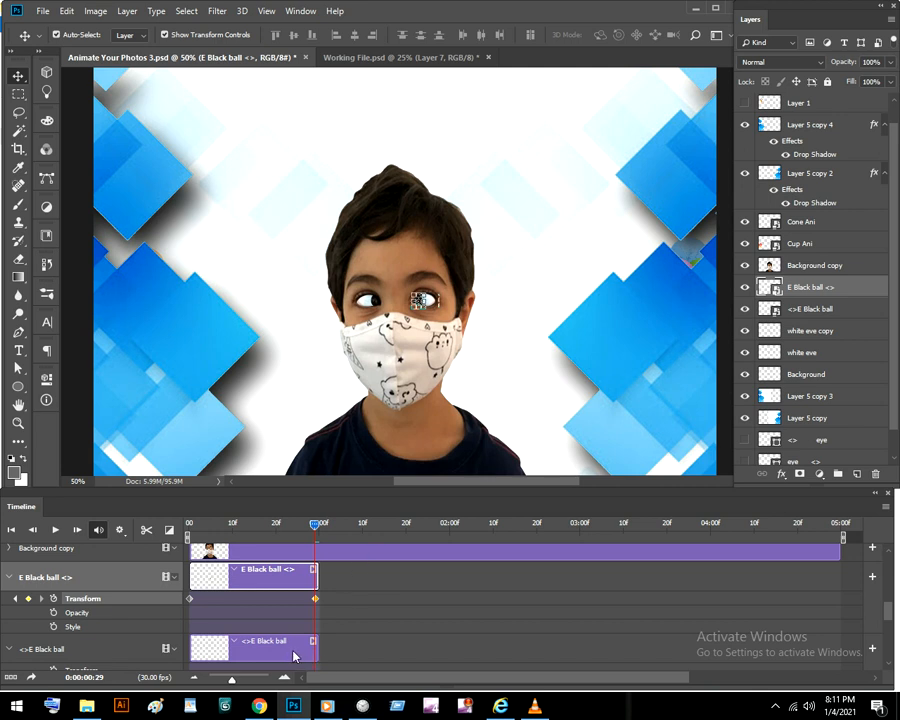
mouse_move(300, 424)
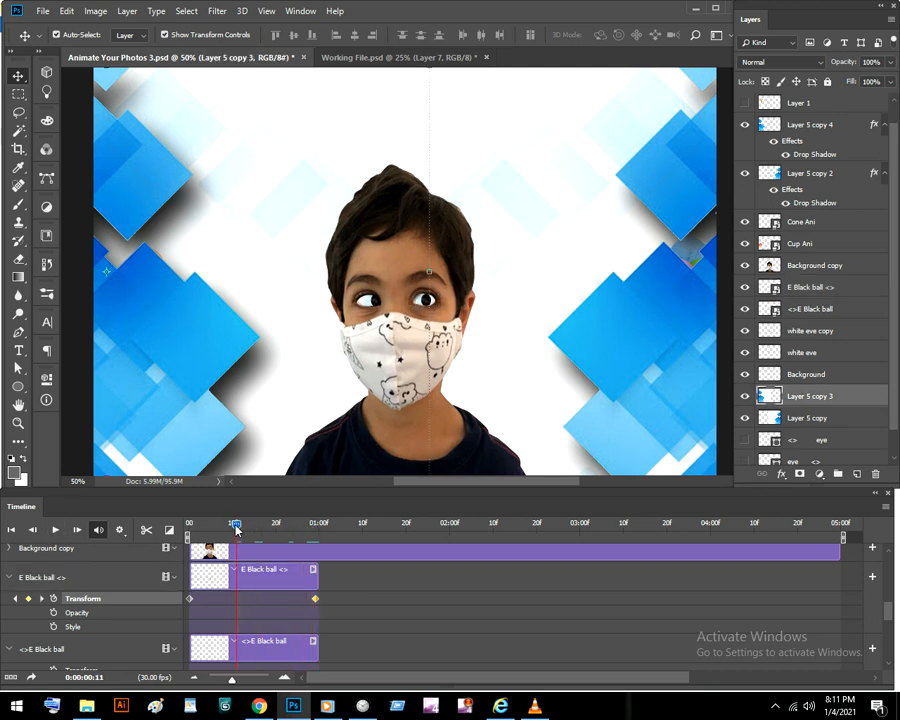
- At frame 29, move the <>E Black ball pupil leftward inside the eye to set its keyframe
left_click_drag(235, 524, 315, 524)
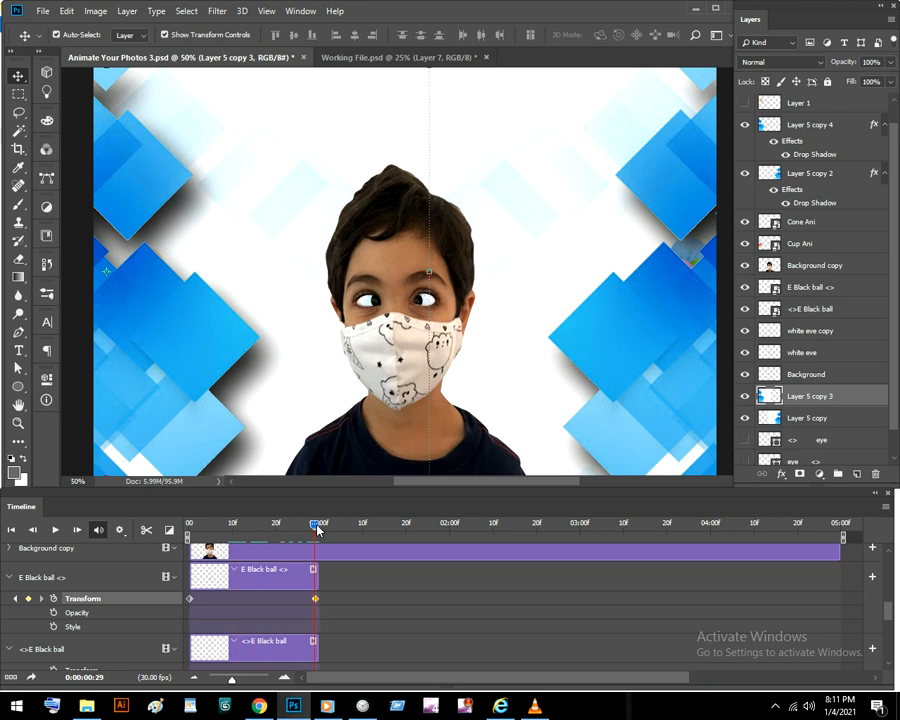
left_click(255, 647)
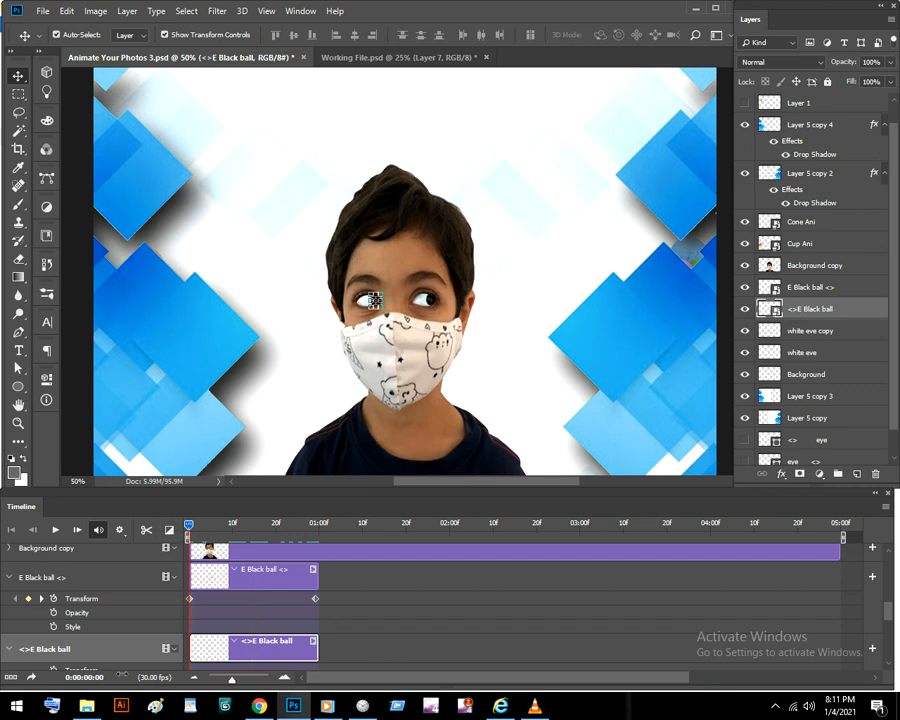
scroll("down", 3)
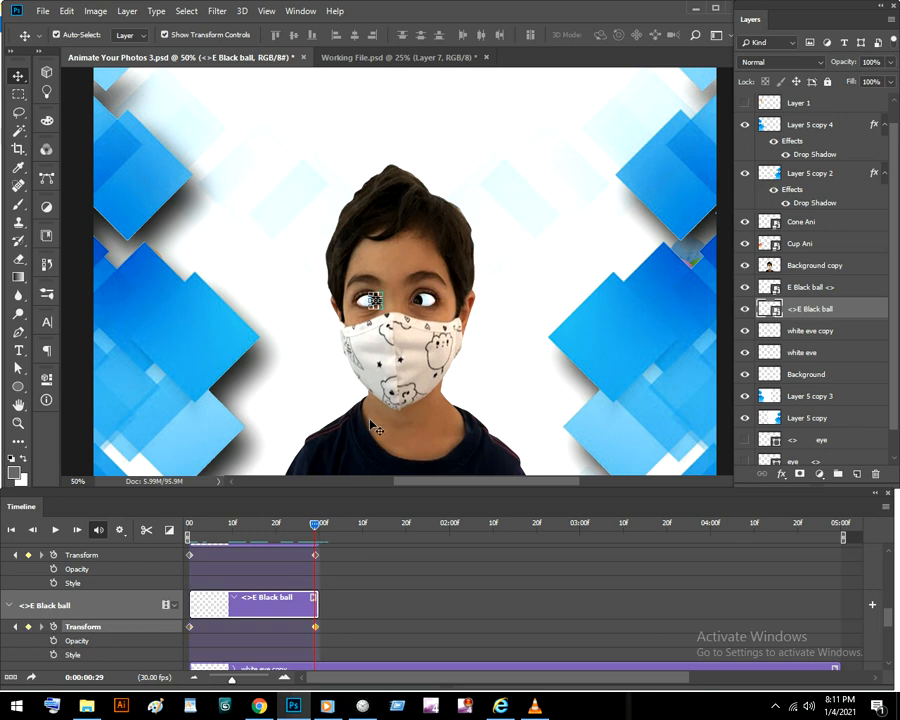
left_click_drag(375, 300, 365, 303)
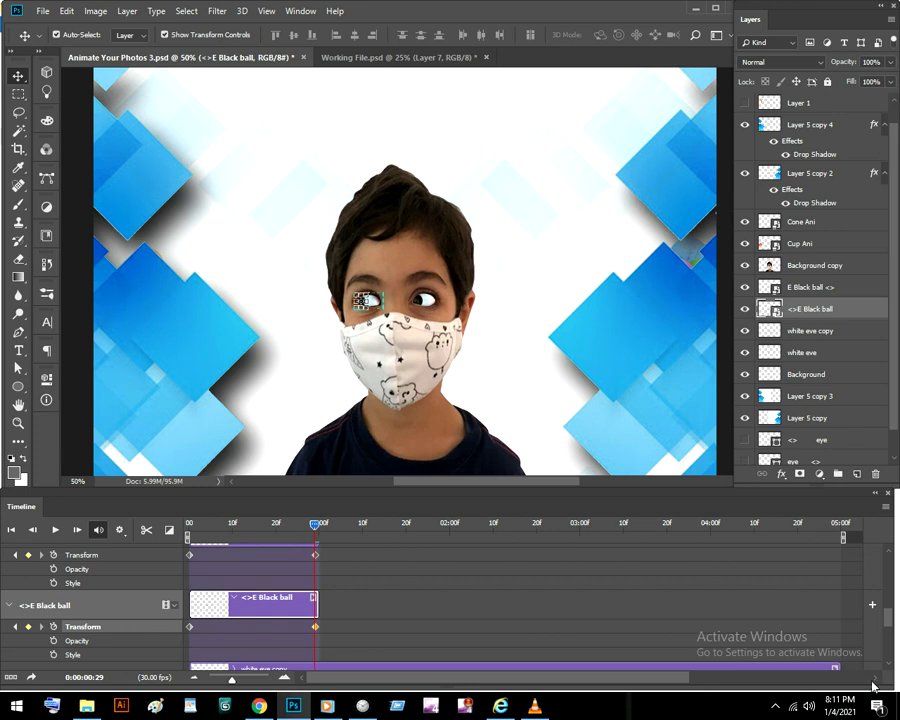
mouse_move(386, 646)
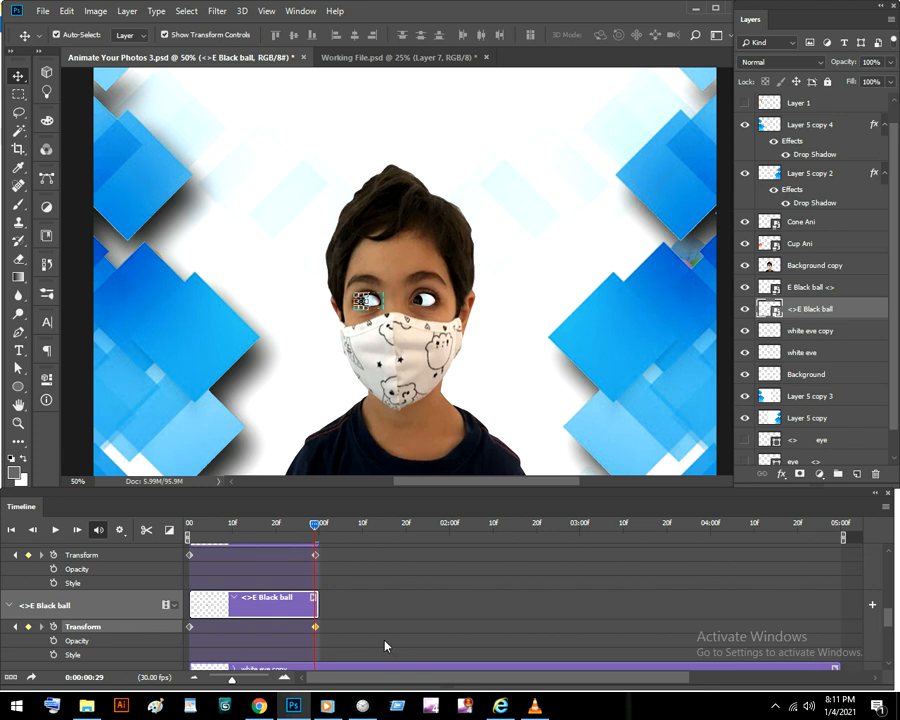
mouse_move(313, 556)
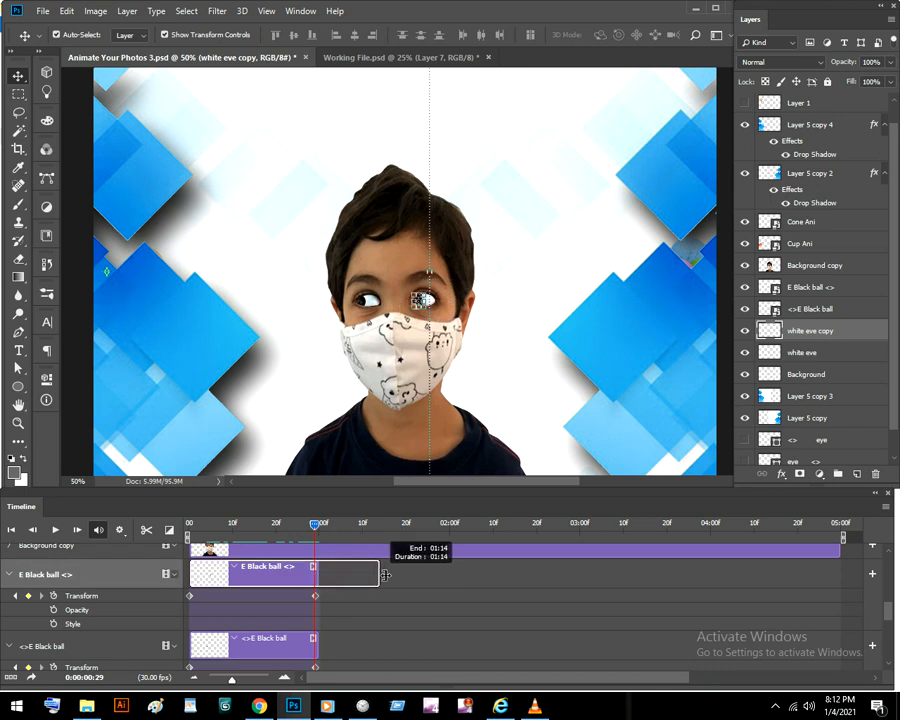
- Extend the E Black ball <> clip to 02:00 and add a keyframe at its last frame
left_click_drag(383, 575, 448, 575)
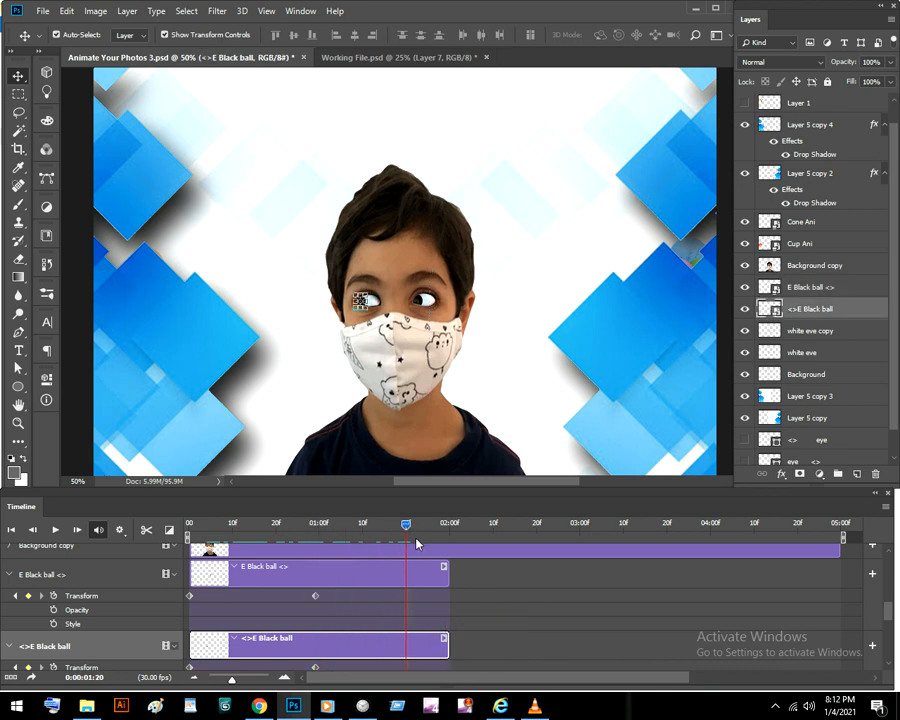
left_click_drag(406, 524, 445, 524)
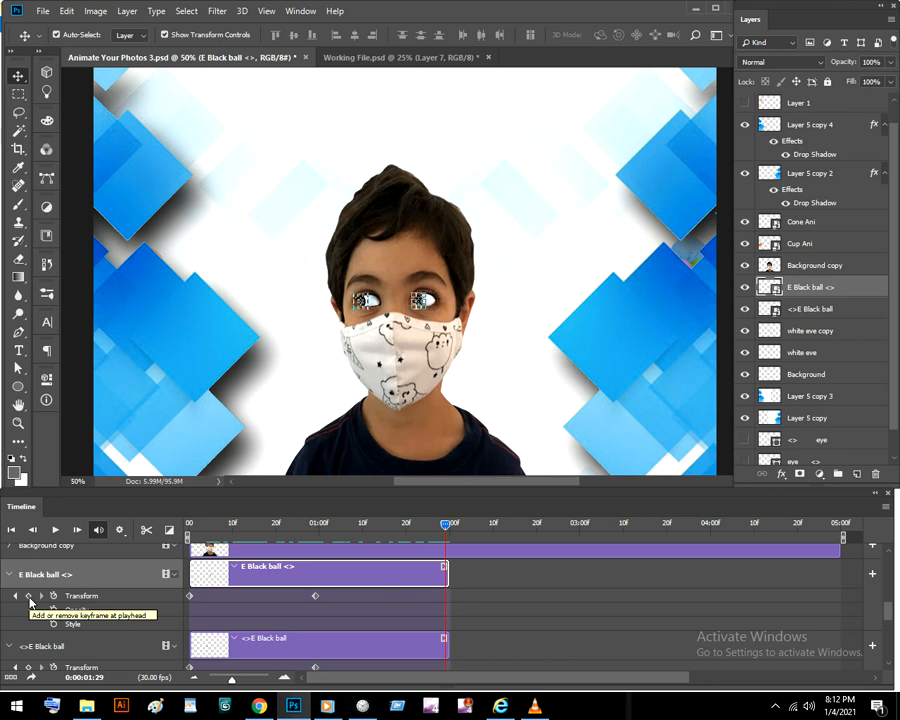
left_click(41, 595)
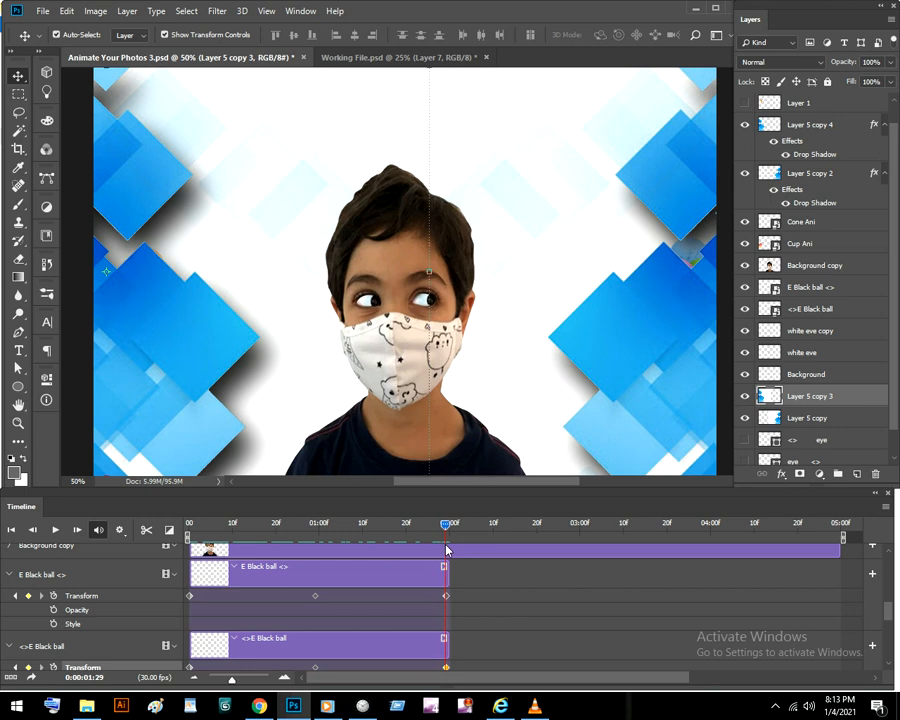
mouse_move(892, 610)
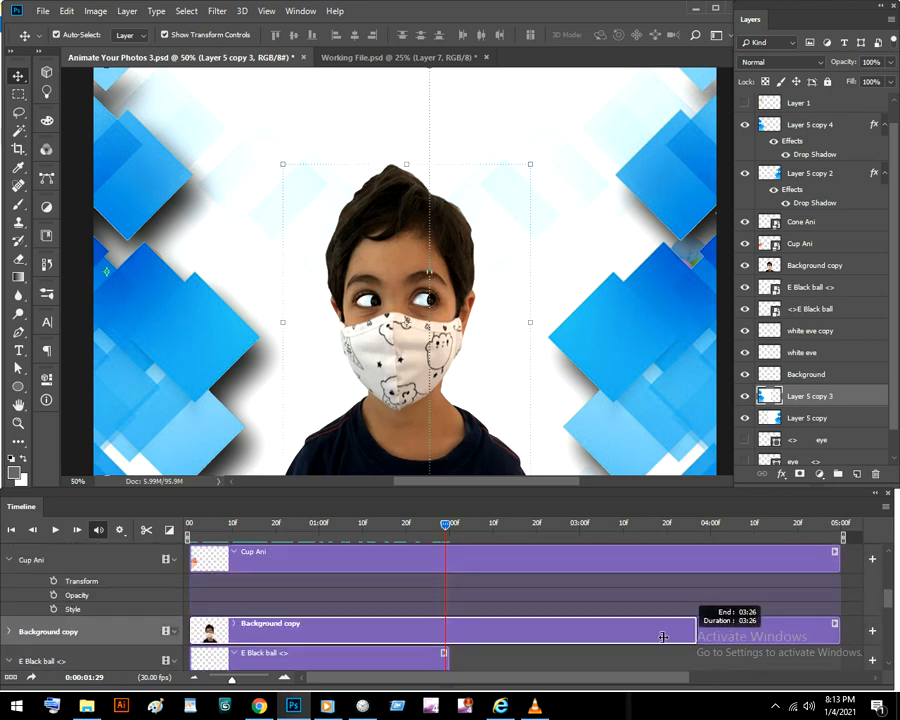
- Trim Background copy and Cup Ani to two seconds and Cone Ani to the first second
left_click_drag(662, 630, 449, 630)
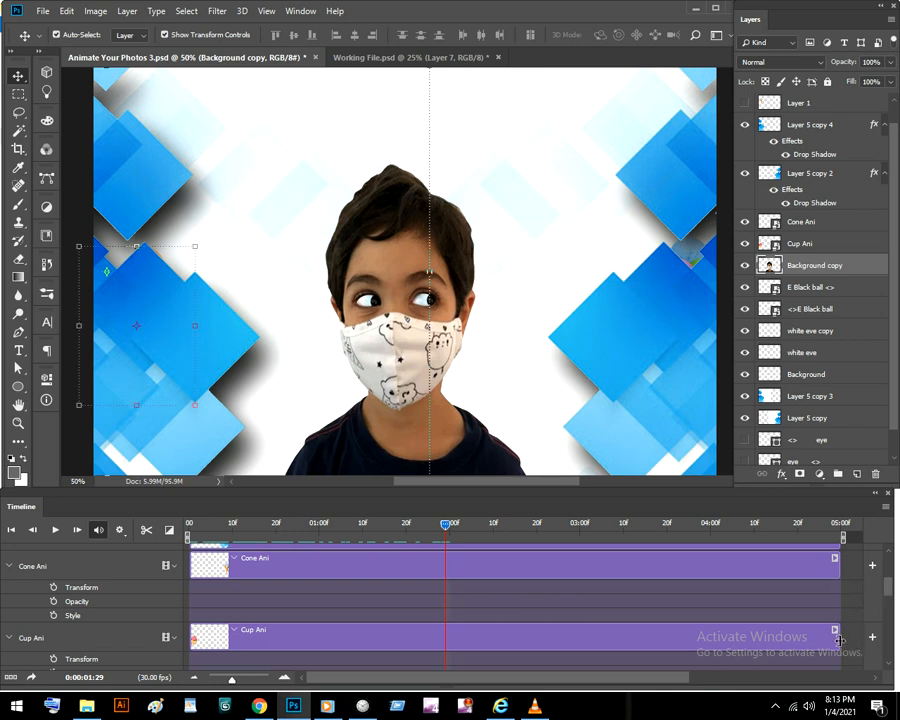
left_click_drag(835, 638, 455, 638)
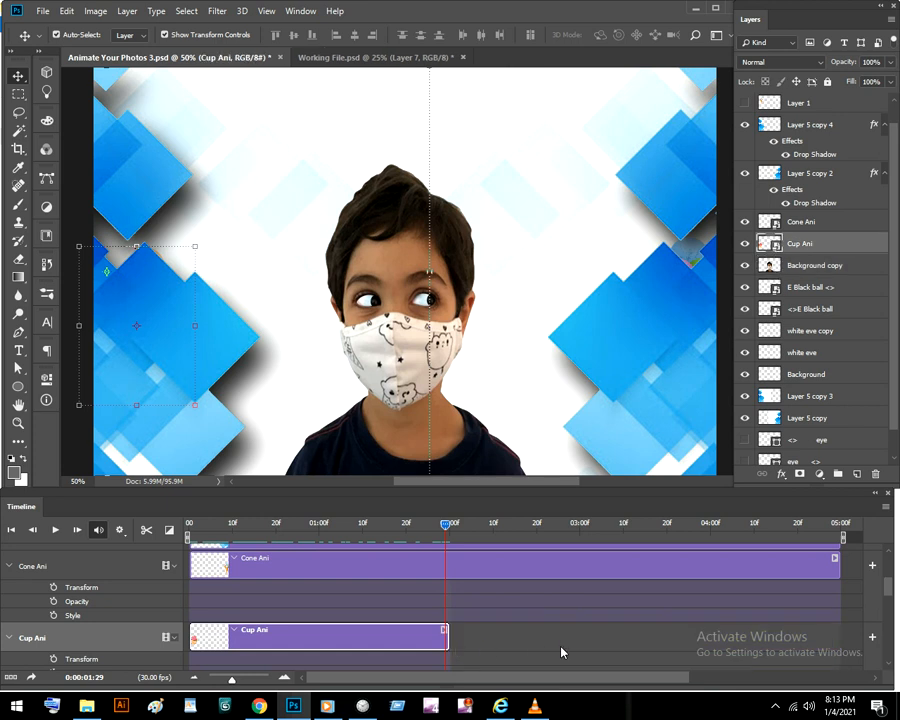
mouse_move(526, 642)
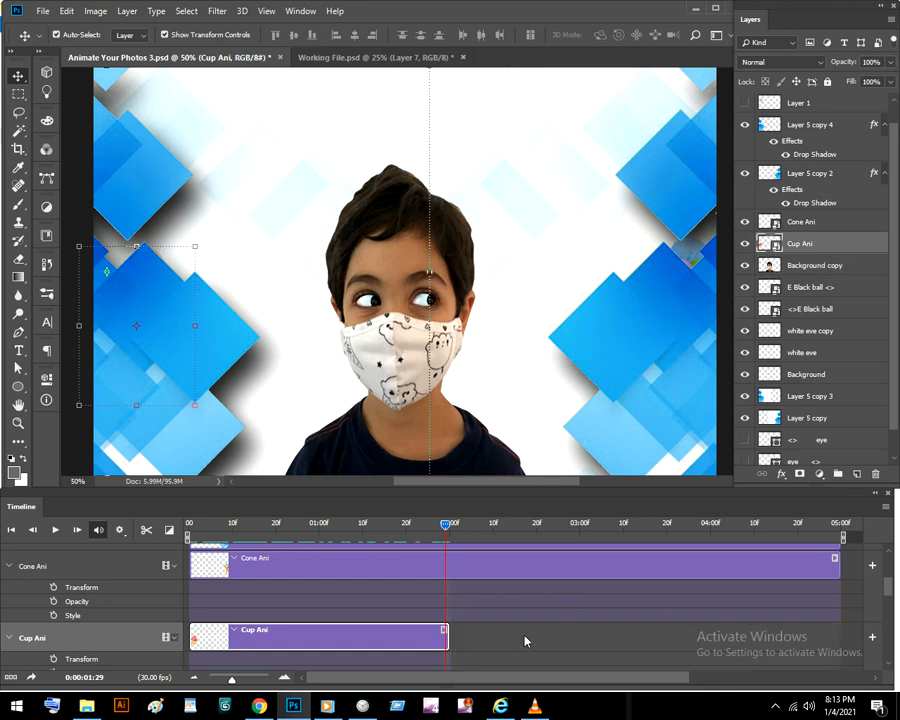
left_click(800, 221)
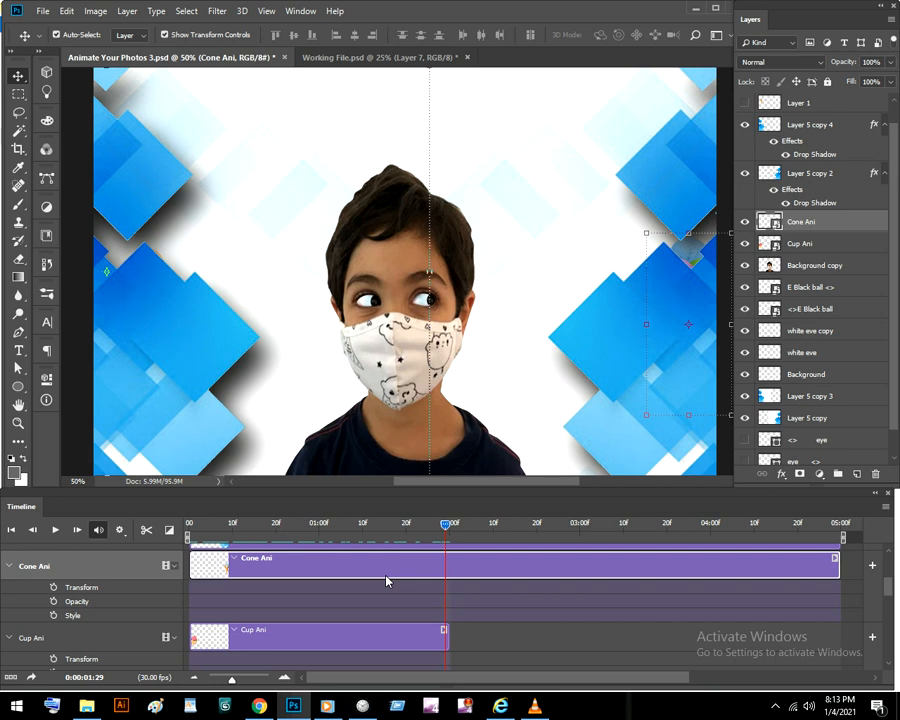
left_click_drag(835, 565, 728, 565)
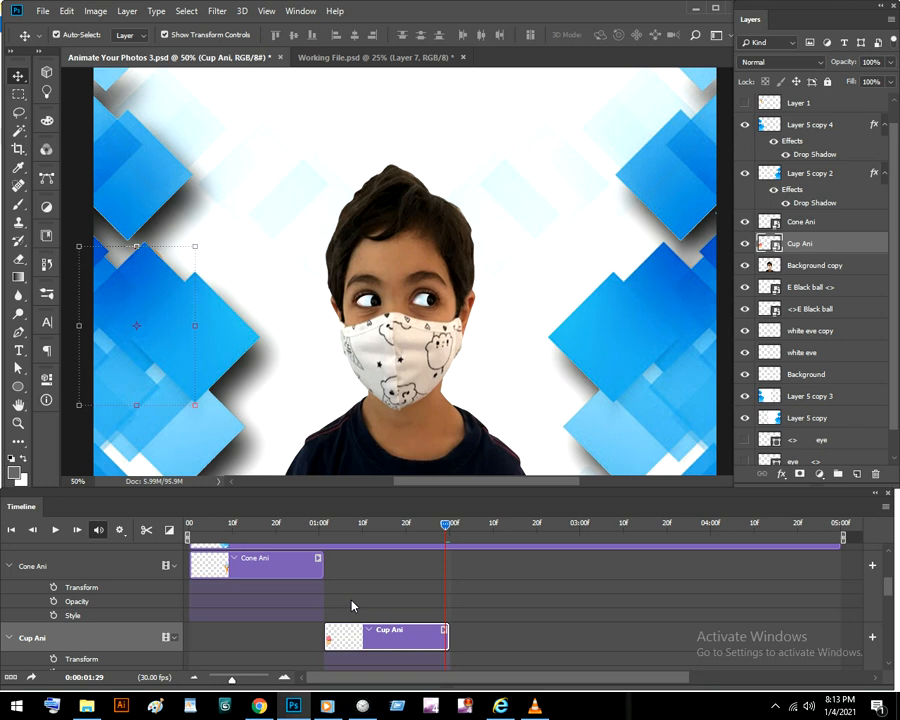
- Return to frame 0 and enable Cone Ani's Transform stopwatch to start keyframing
left_click(340, 529)
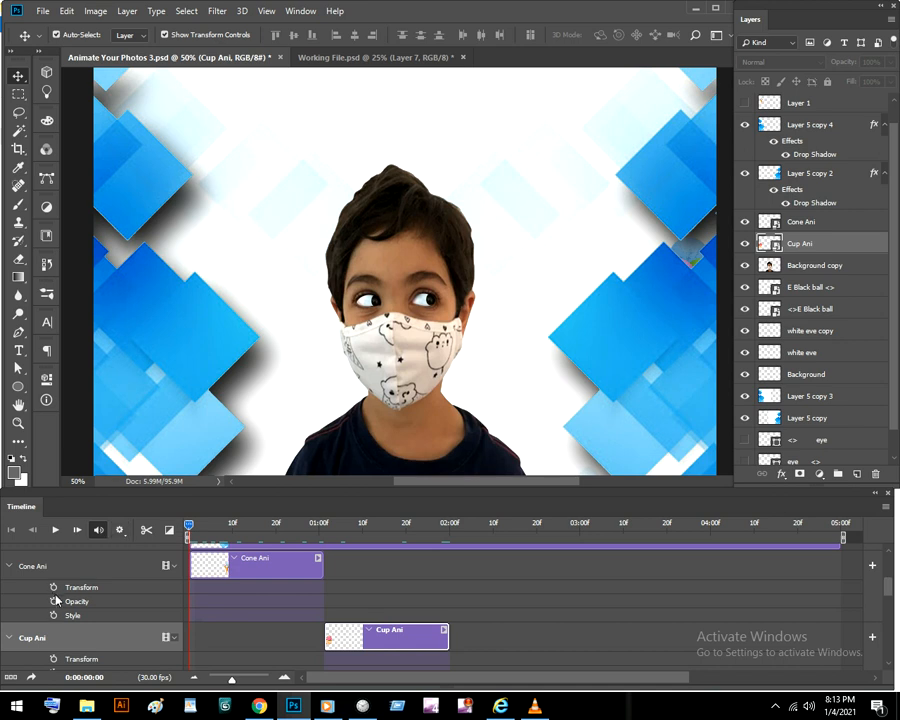
left_click(253, 571)
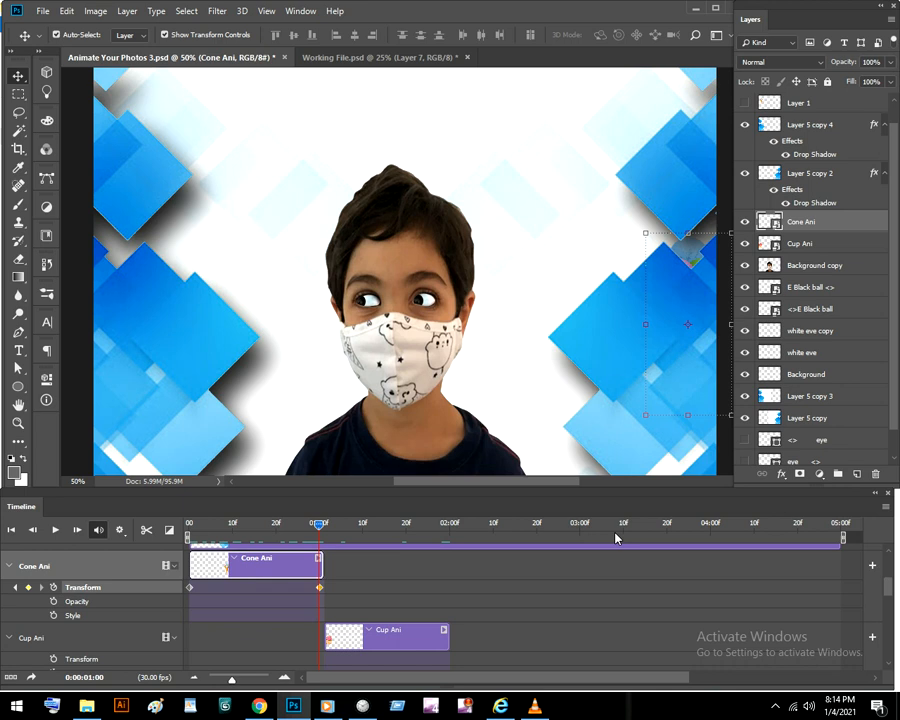
mouse_move(345, 553)
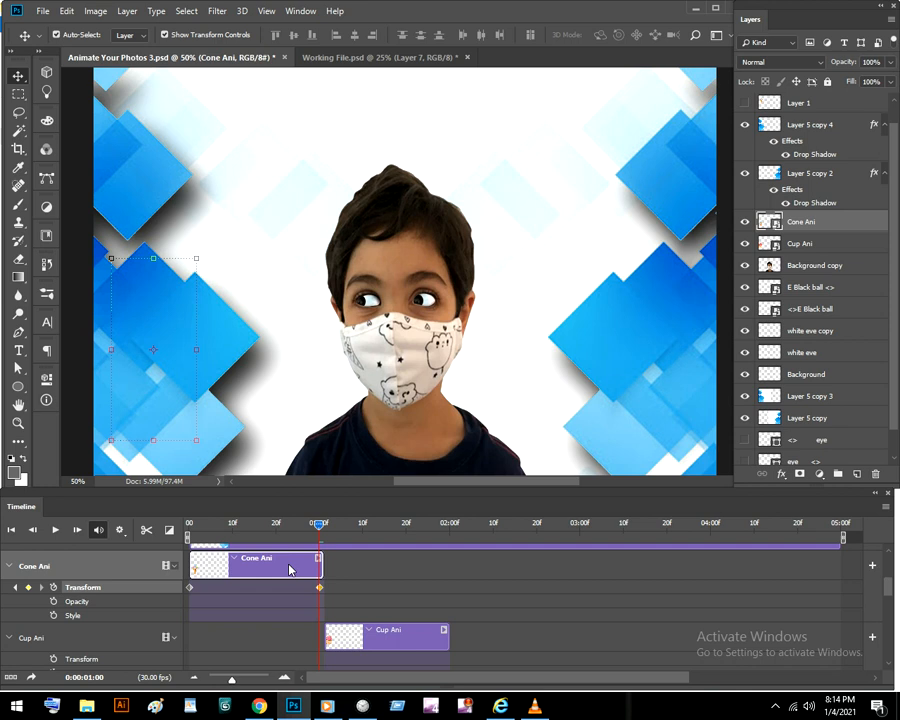
mouse_move(251, 466)
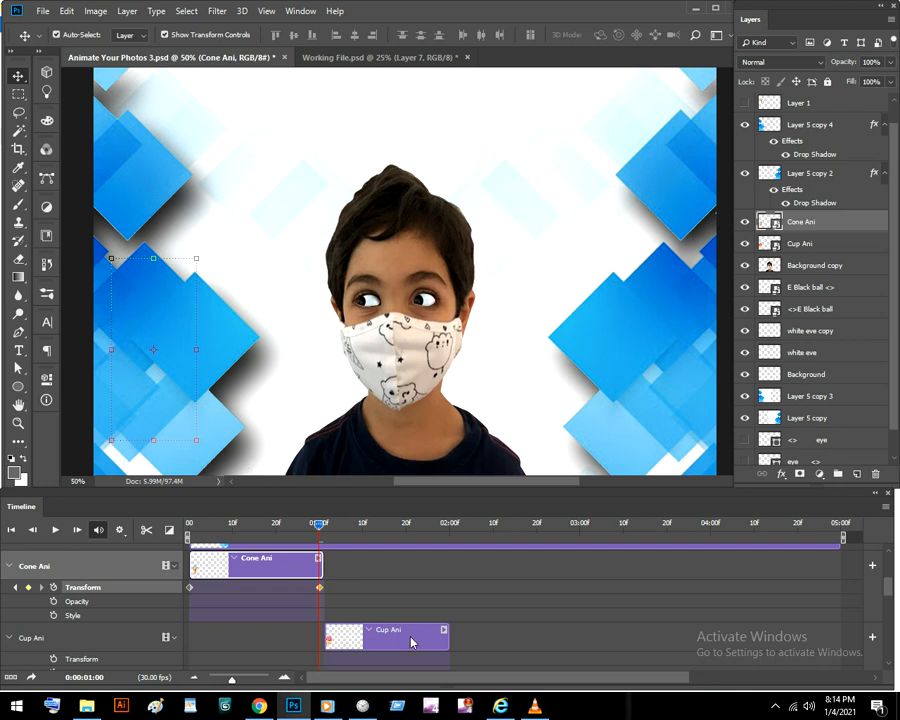
- Move the cupcake to the right edge at the Cup Ani clip's end and scrub to preview the slide
left_click(808, 243)
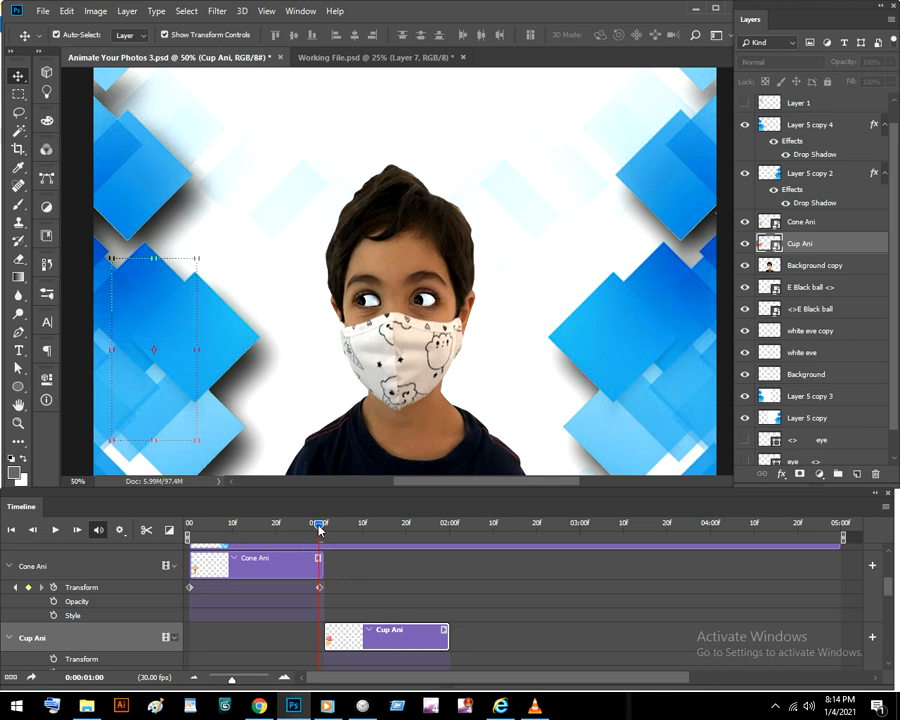
mouse_move(447, 531)
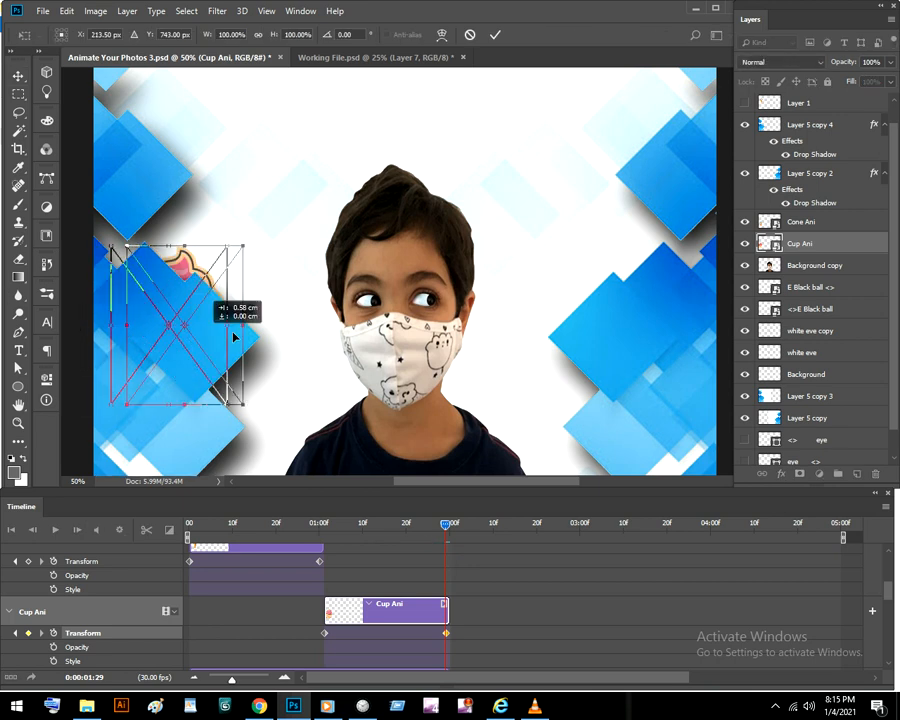
left_click_drag(180, 335, 665, 335)
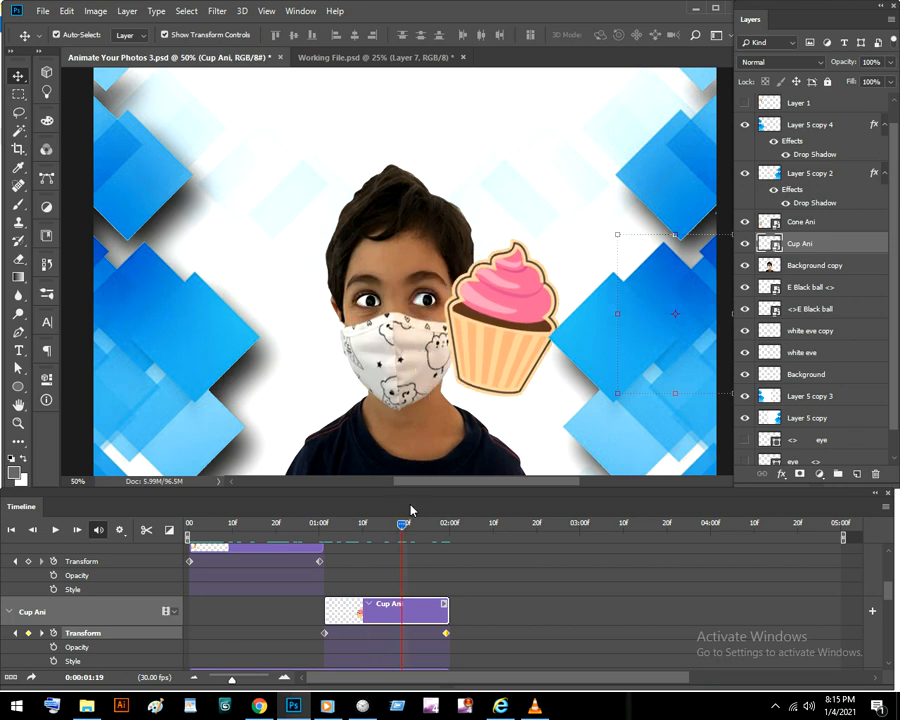
left_click_drag(403, 523, 446, 523)
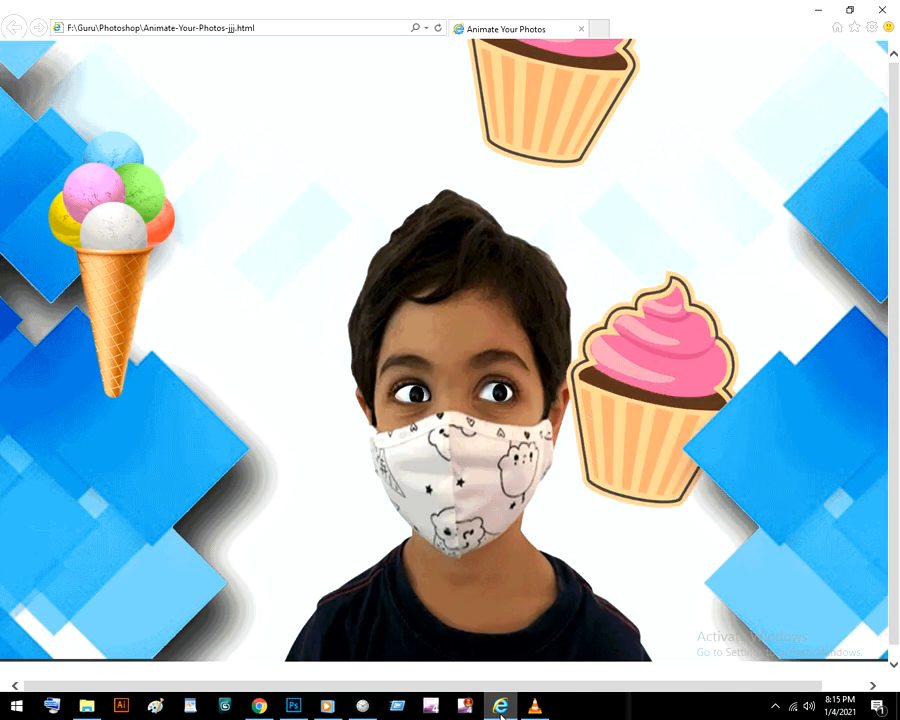
- Trim Layer 5 copy 2 and the other long clips back to end at two seconds
left_click(292, 706)
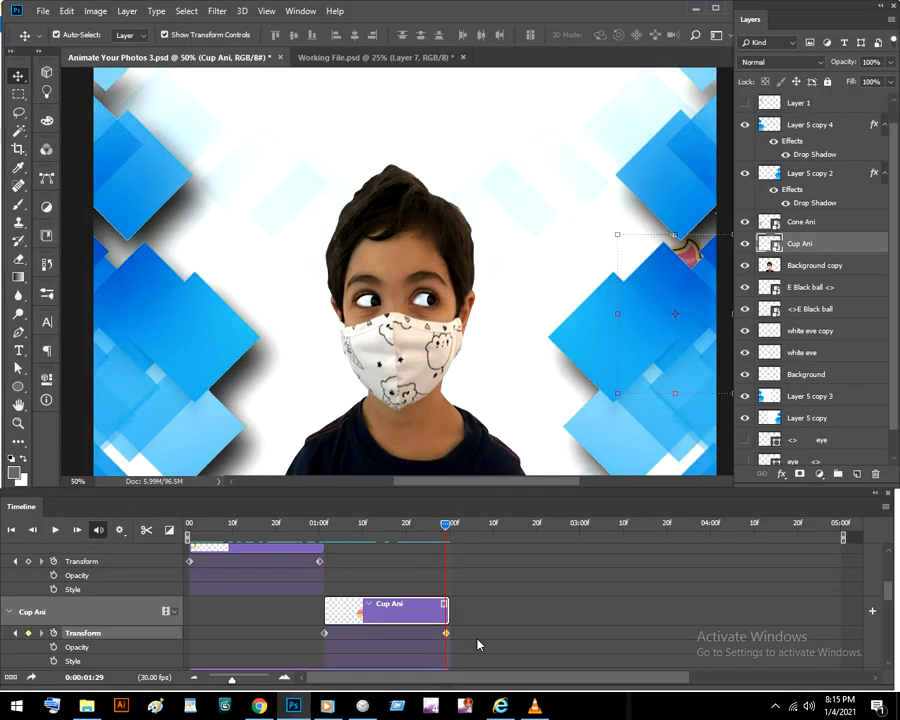
mouse_move(857, 600)
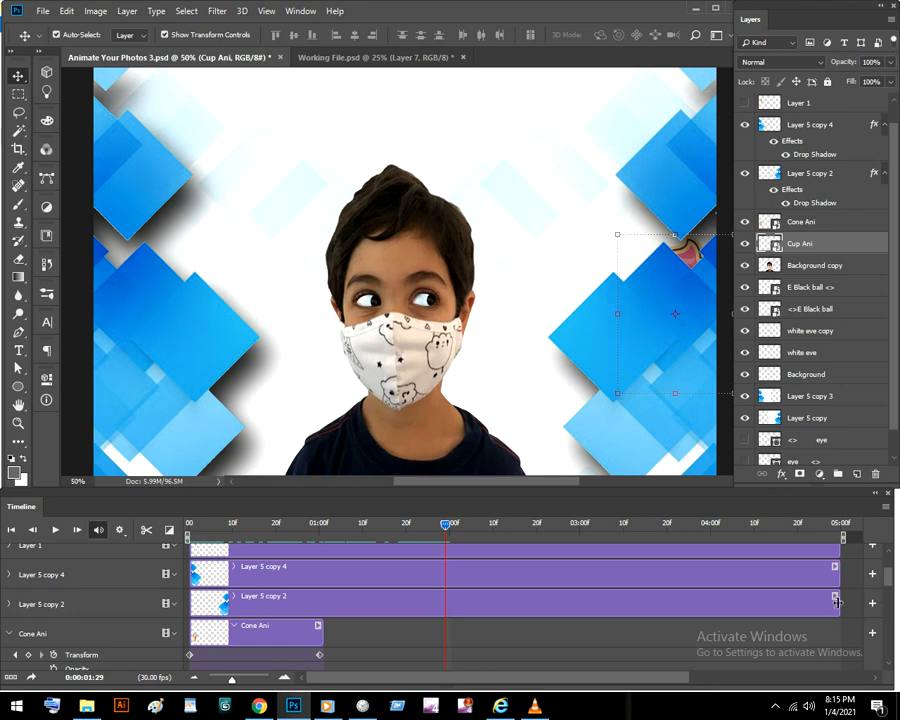
left_click_drag(835, 596, 475, 585)
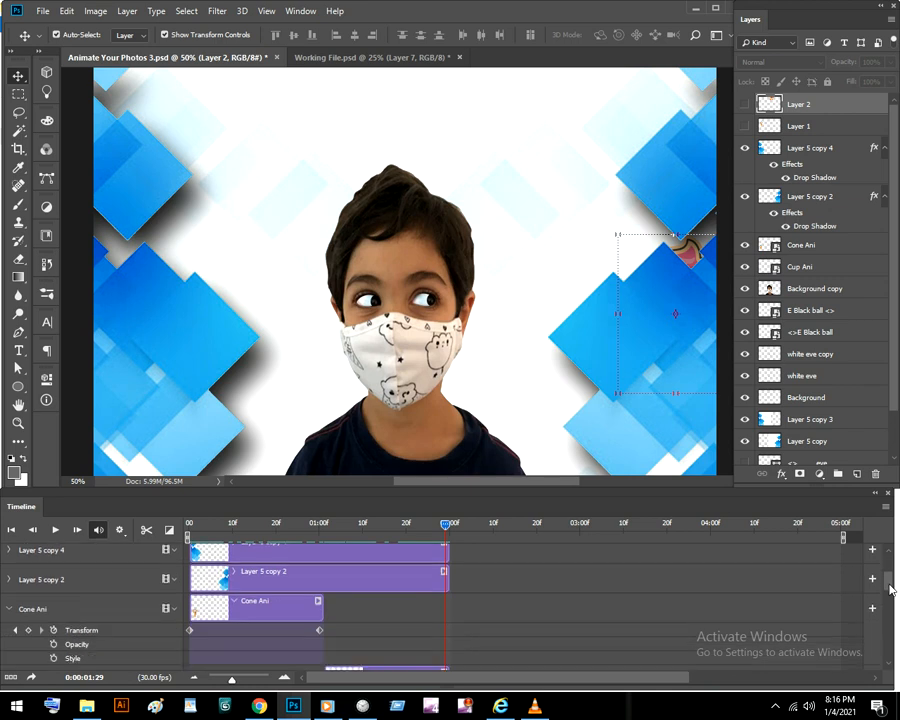
scroll("down", 3)
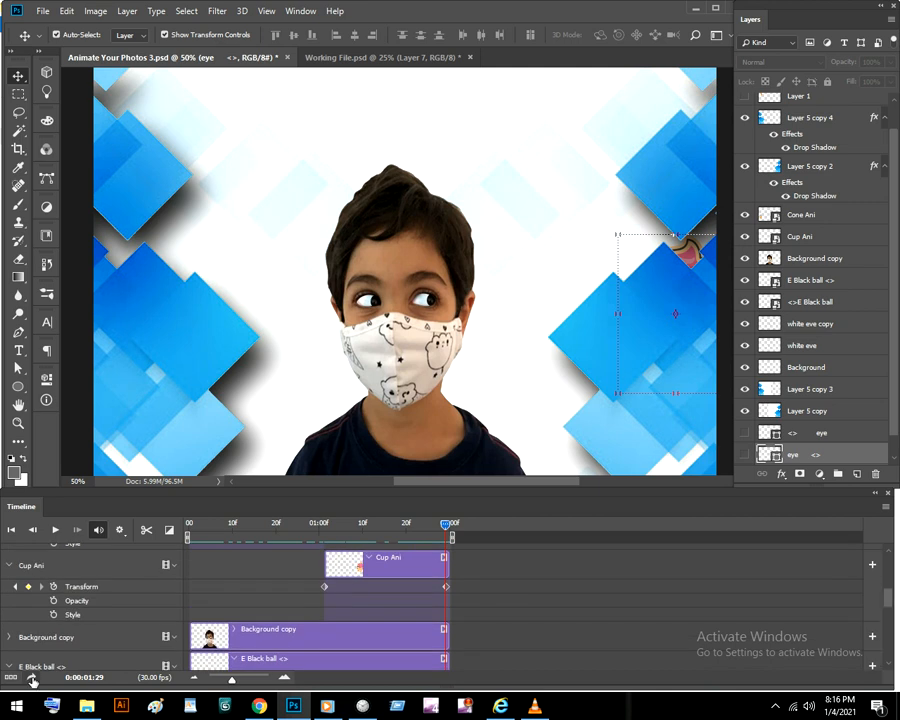
mouse_move(35, 678)
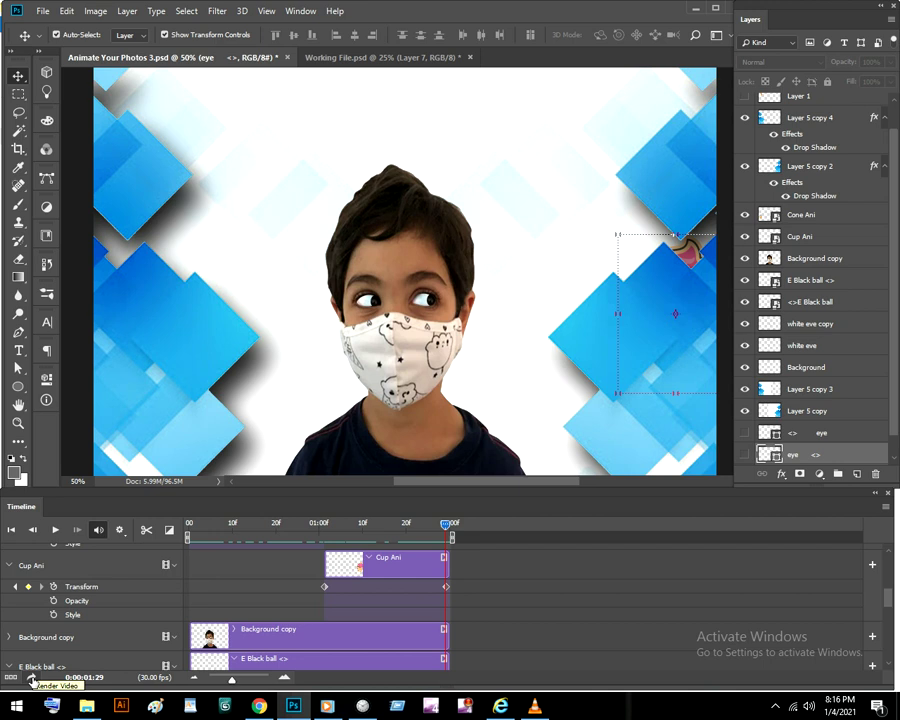
mouse_move(369, 667)
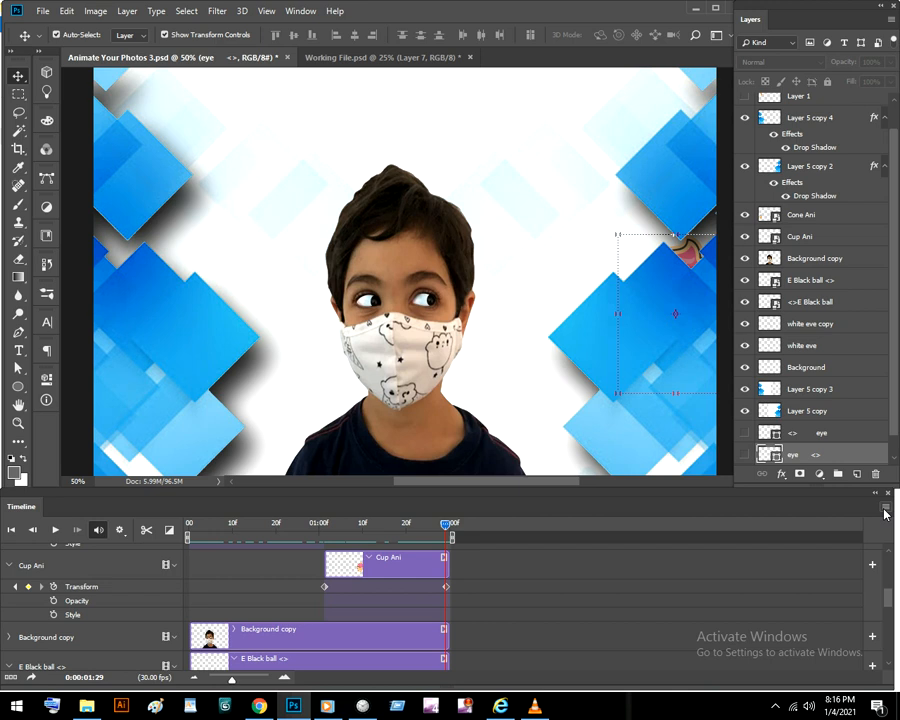
left_click(884, 513)
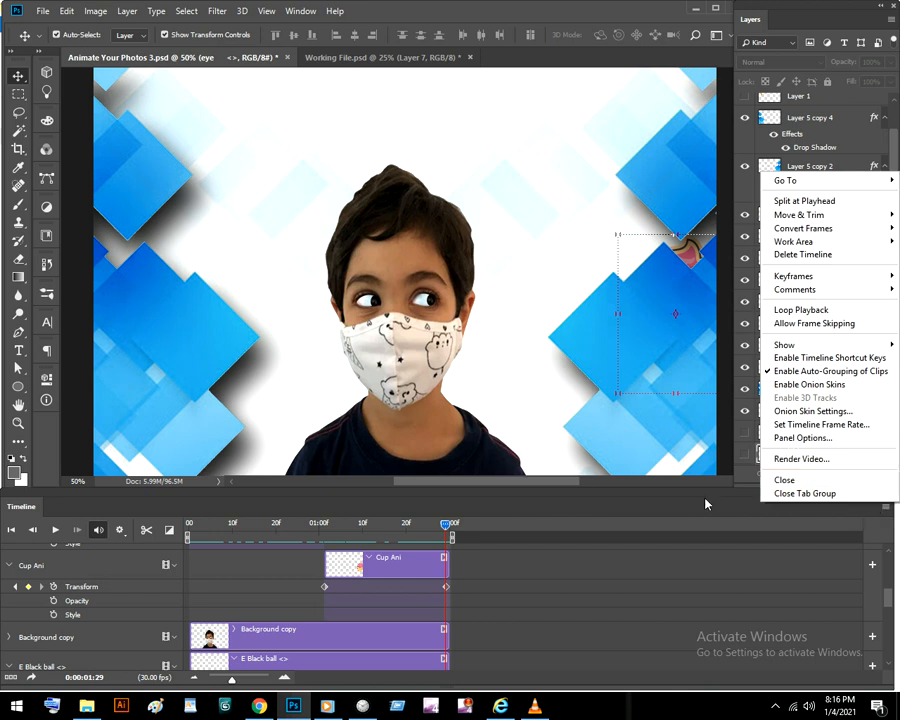
mouse_move(801, 459)
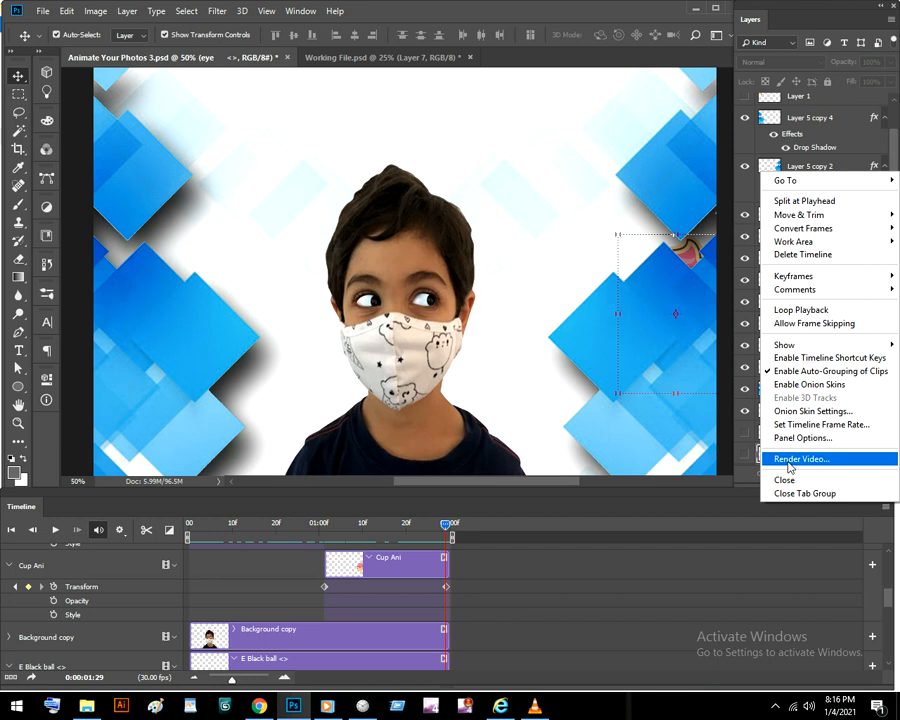
left_click(802, 458)
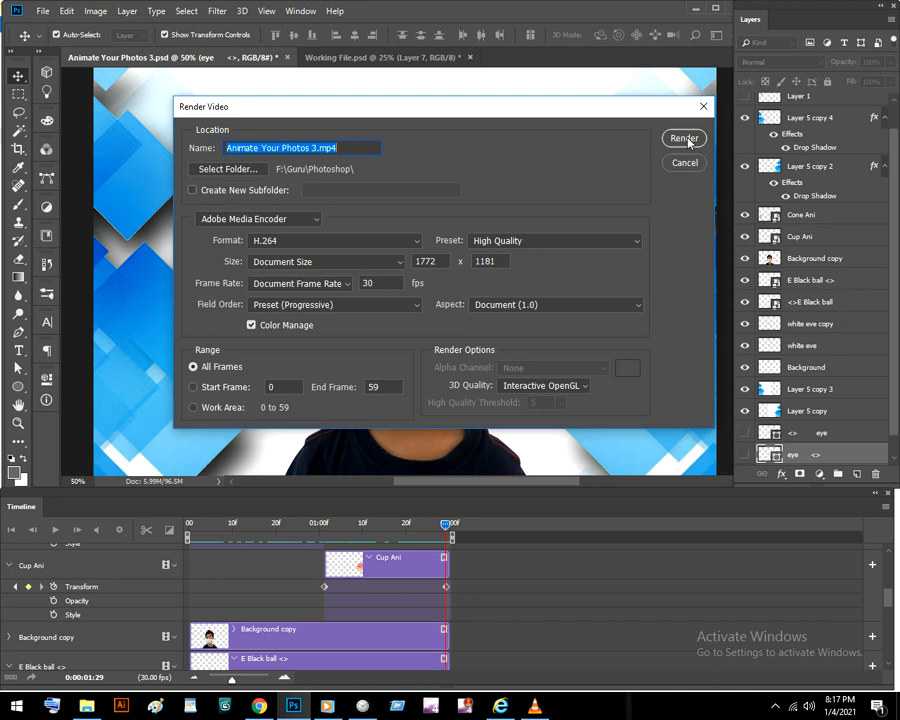
mouse_move(698, 106)
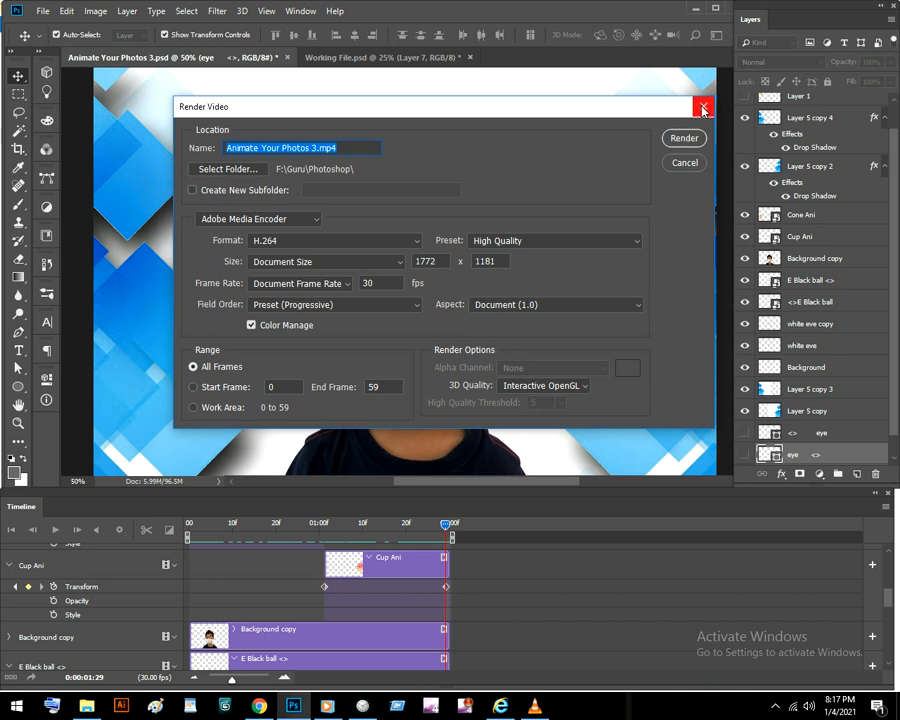
left_click(703, 107)
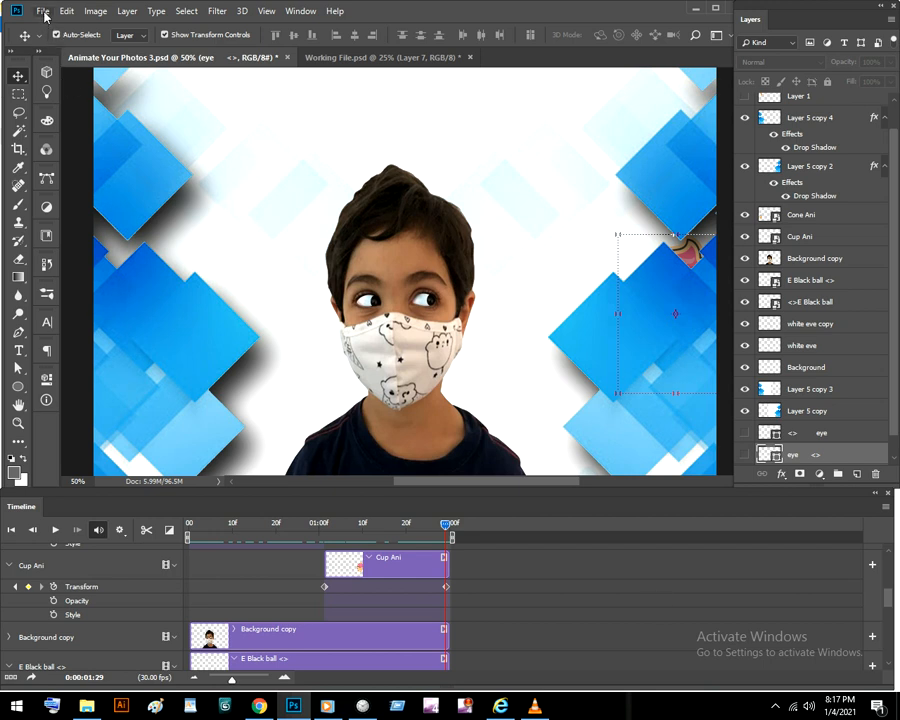
- Start Save for Web (Legacy) and begin saving the 60-frame looping GIF animation
left_click(42, 11)
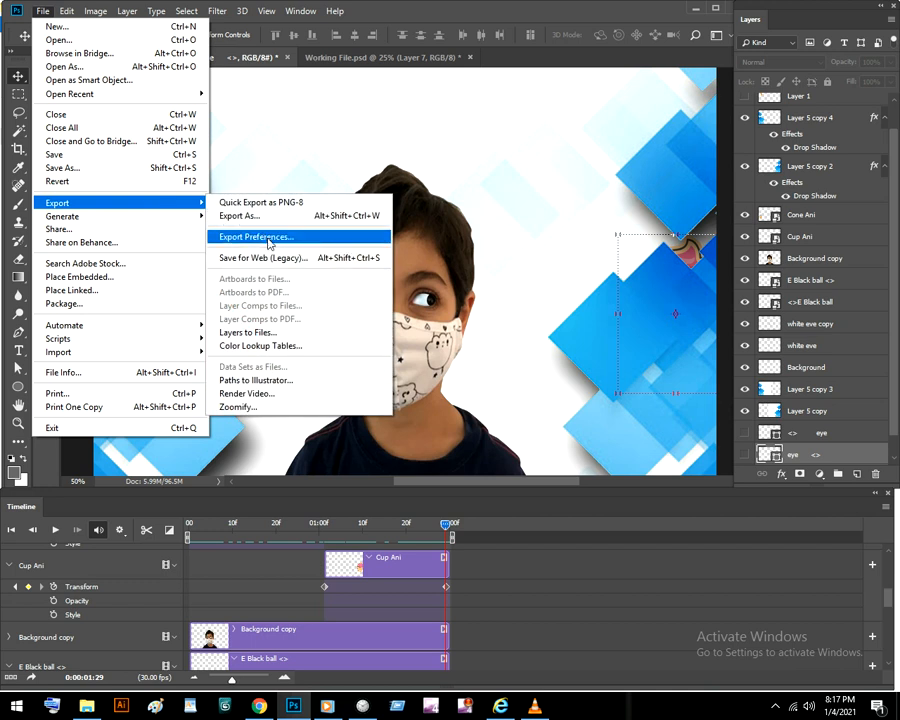
left_click(263, 257)
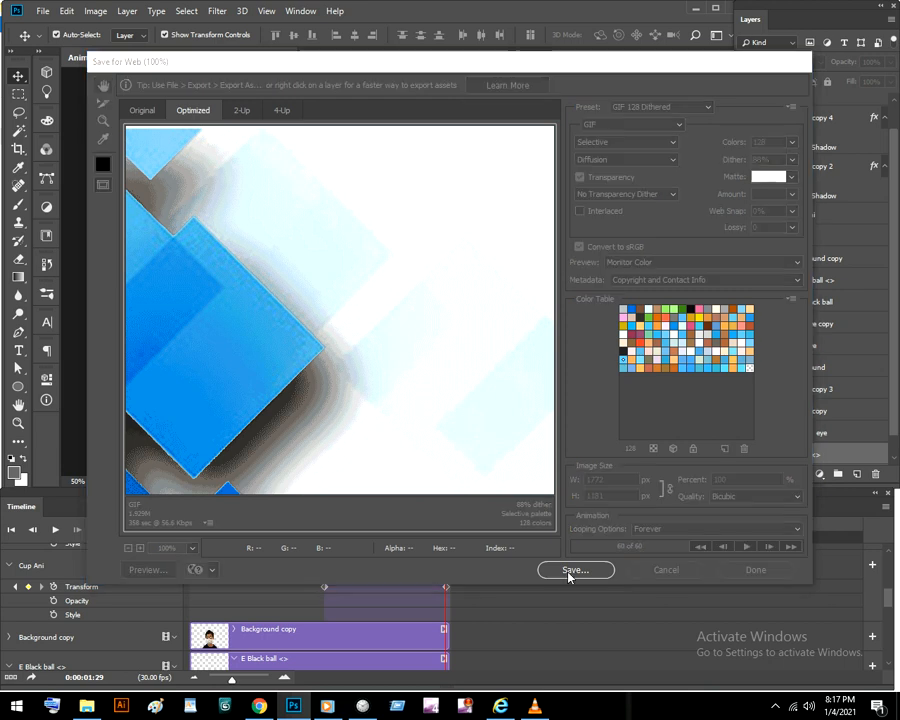
left_click(575, 569)
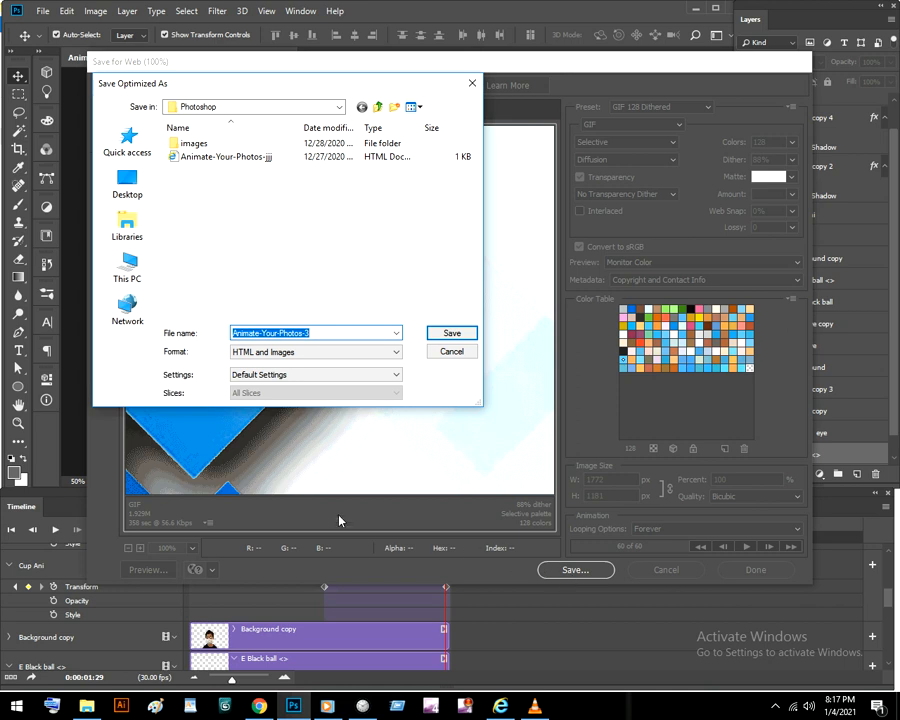
mouse_move(198, 400)
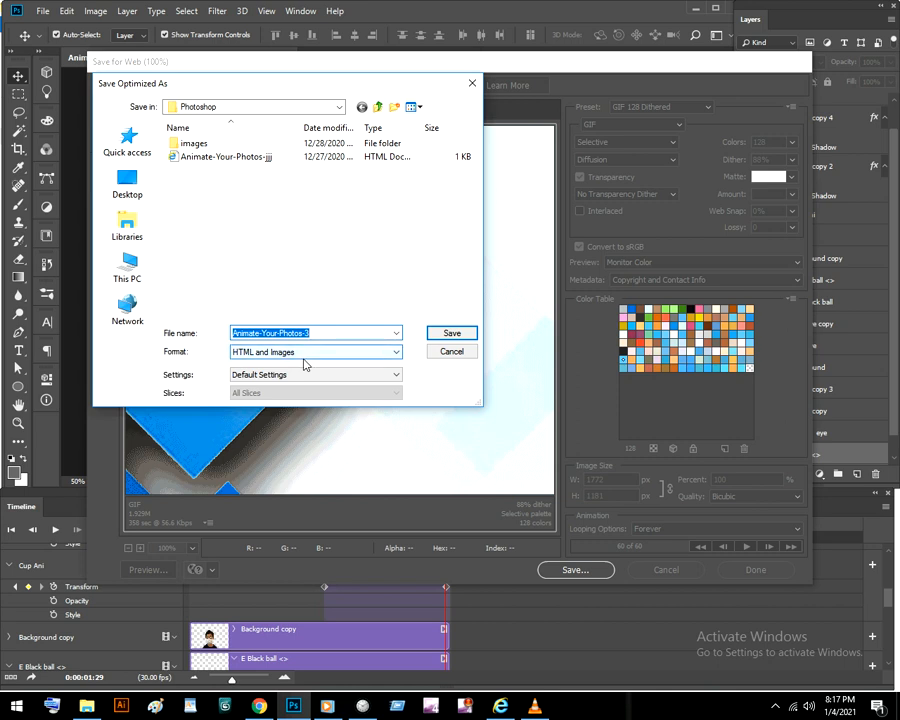
- Save as HTML and Images named Animate-Your-Photos-3 and close the export window
left_click(315, 351)
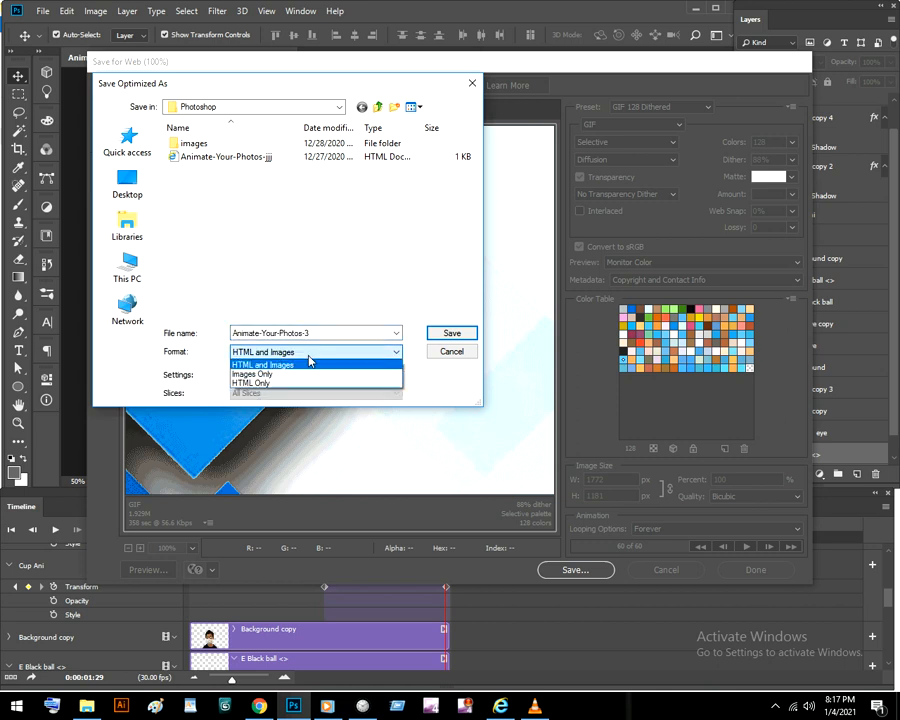
left_click(262, 363)
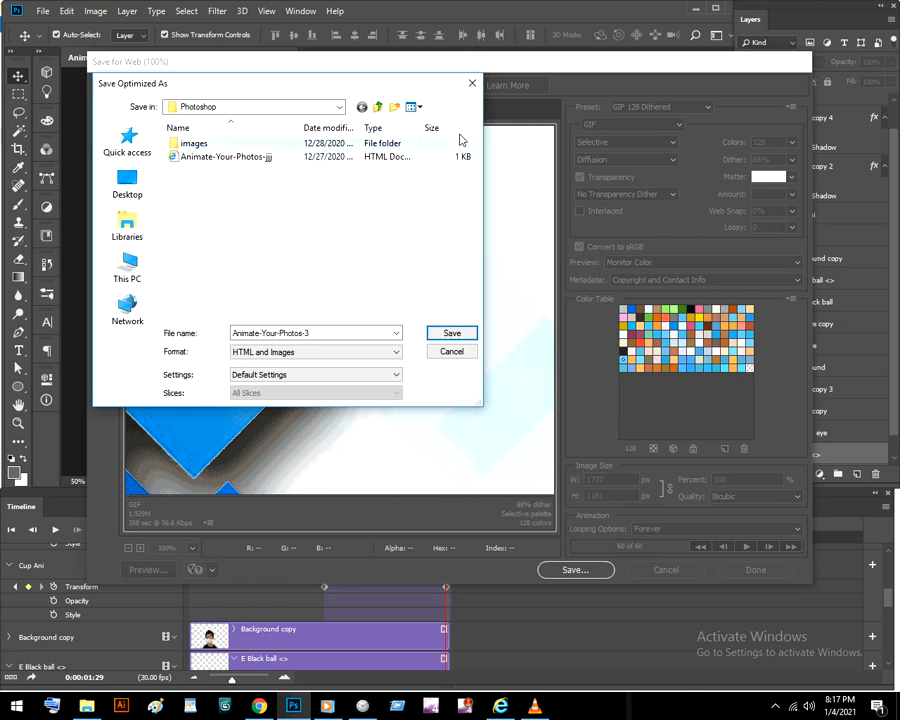
left_click(451, 351)
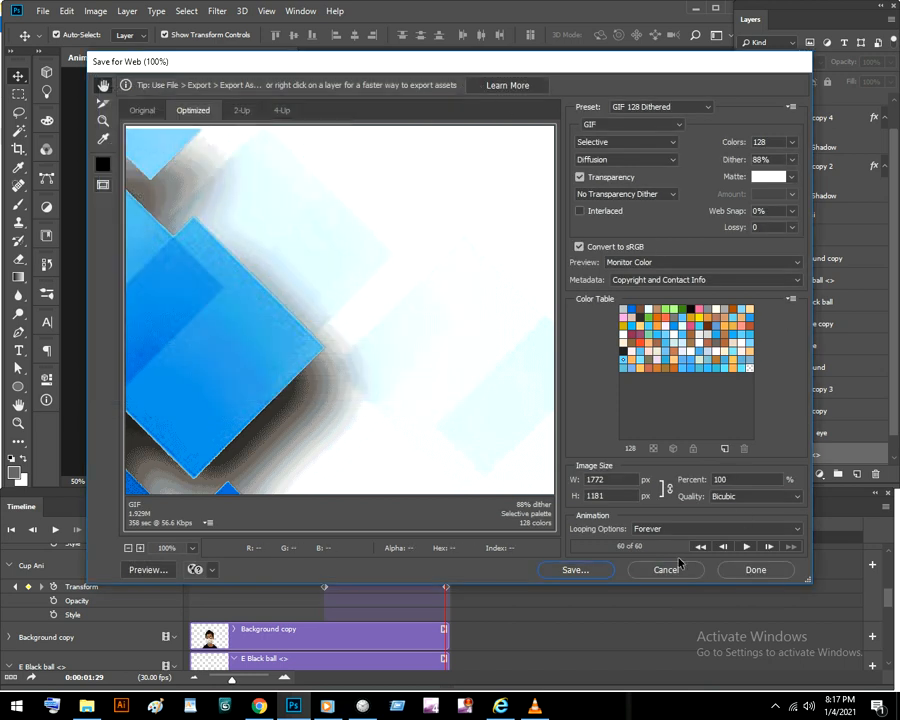
left_click(665, 570)
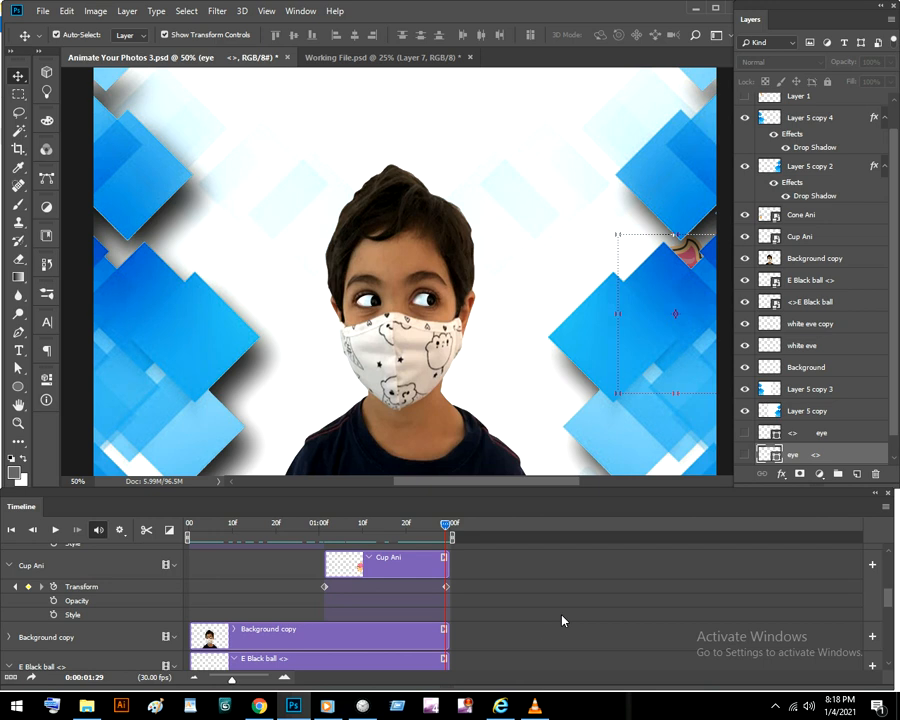
- Switch to Internet Explorer to watch the exported boy animation page play
left_click(496, 704)
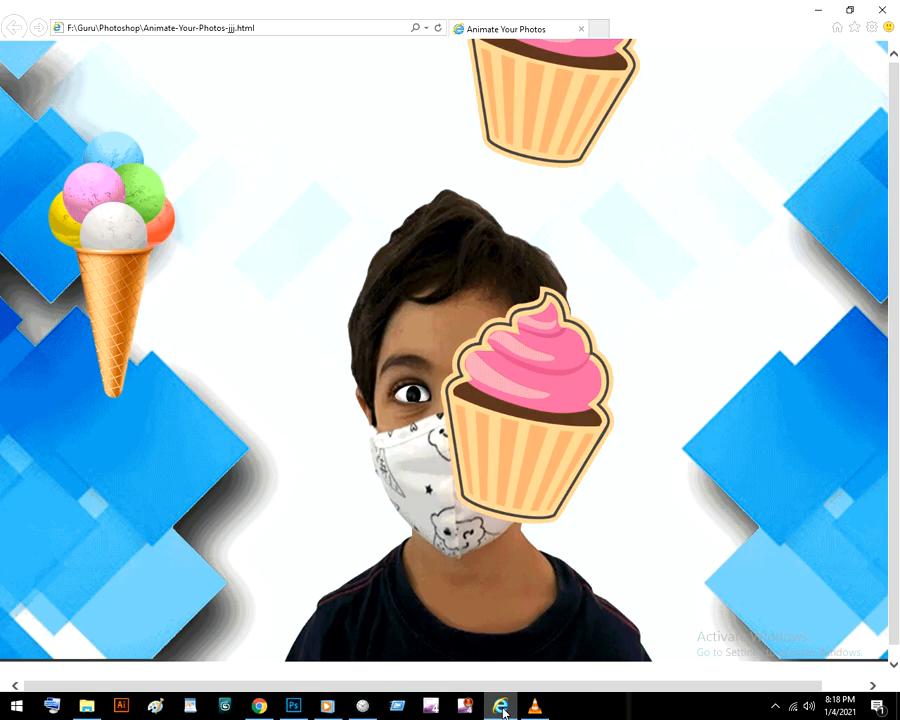
left_click(501, 707)
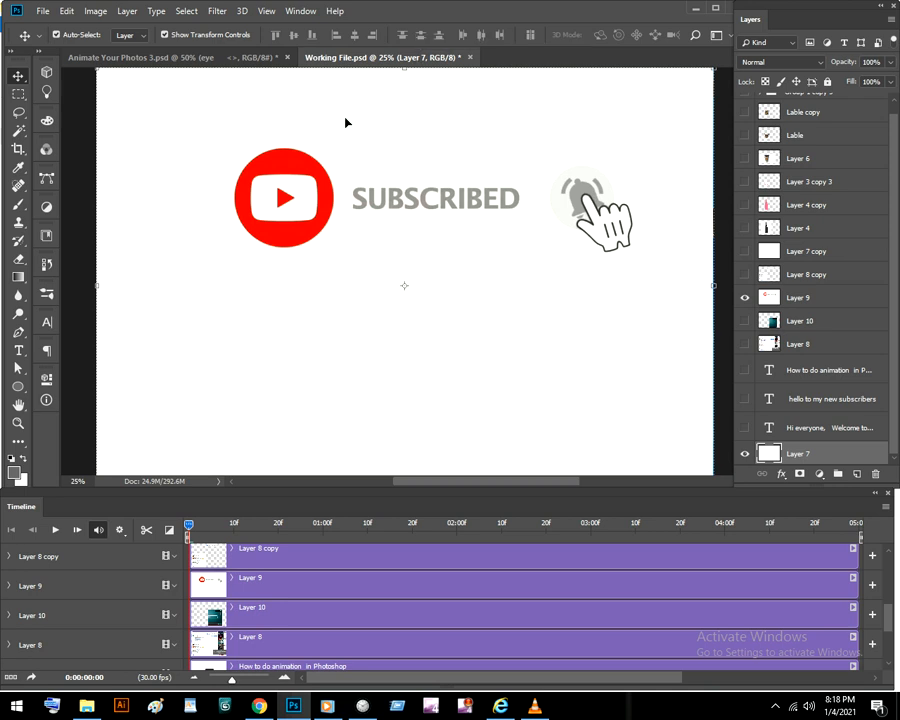
mouse_move(345, 274)
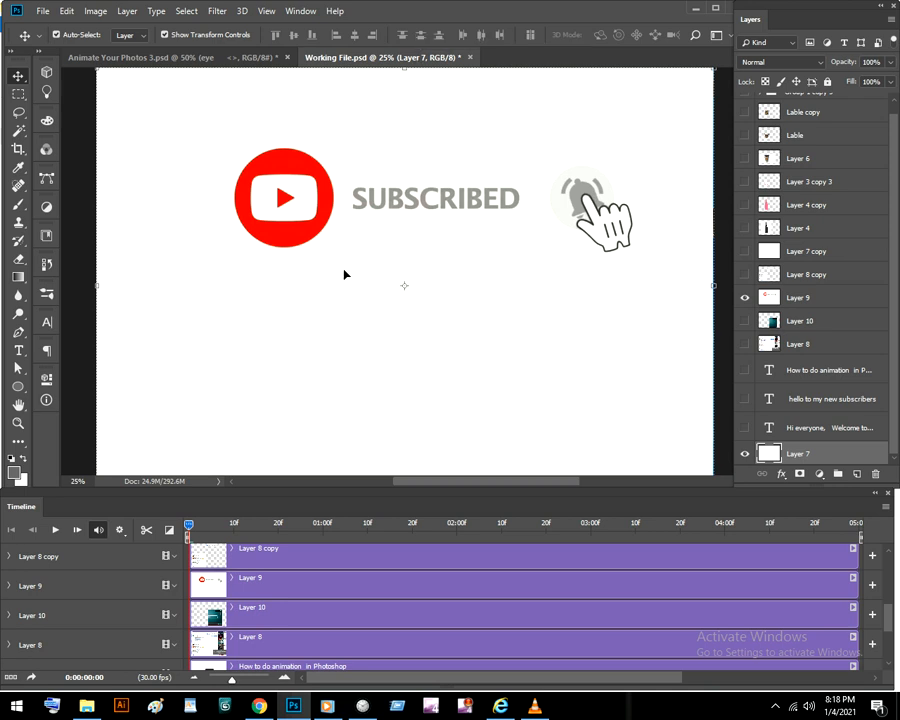